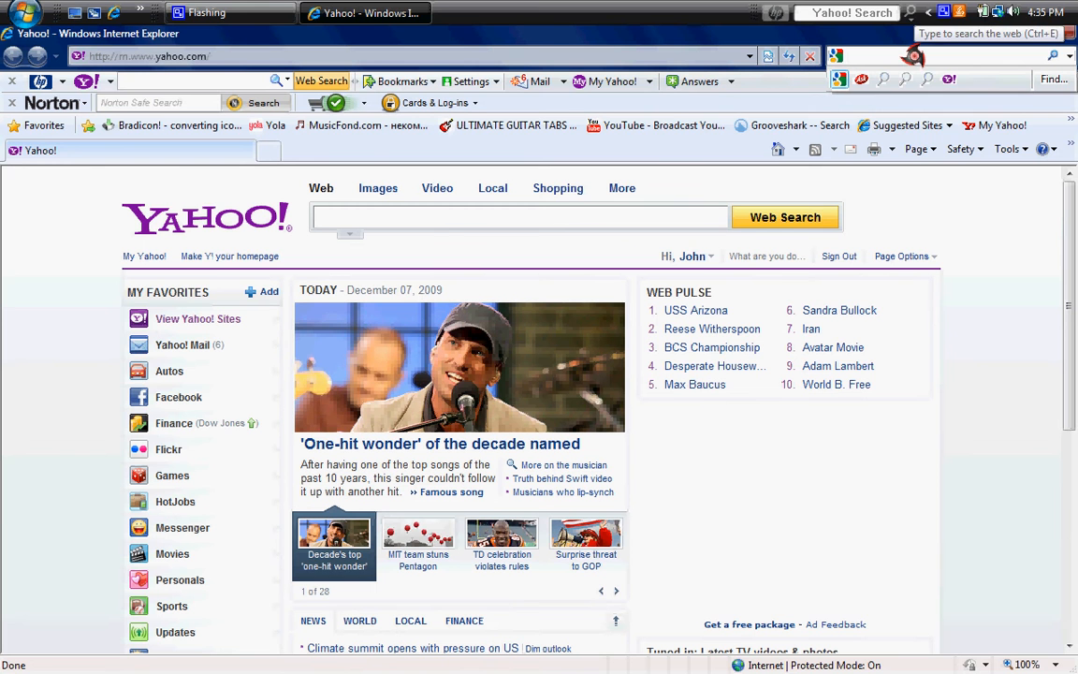
# Search Google for 'rocketdock' and open the About RocketDock - RocketDock.com result.
pyautogui.write('rocketdock')
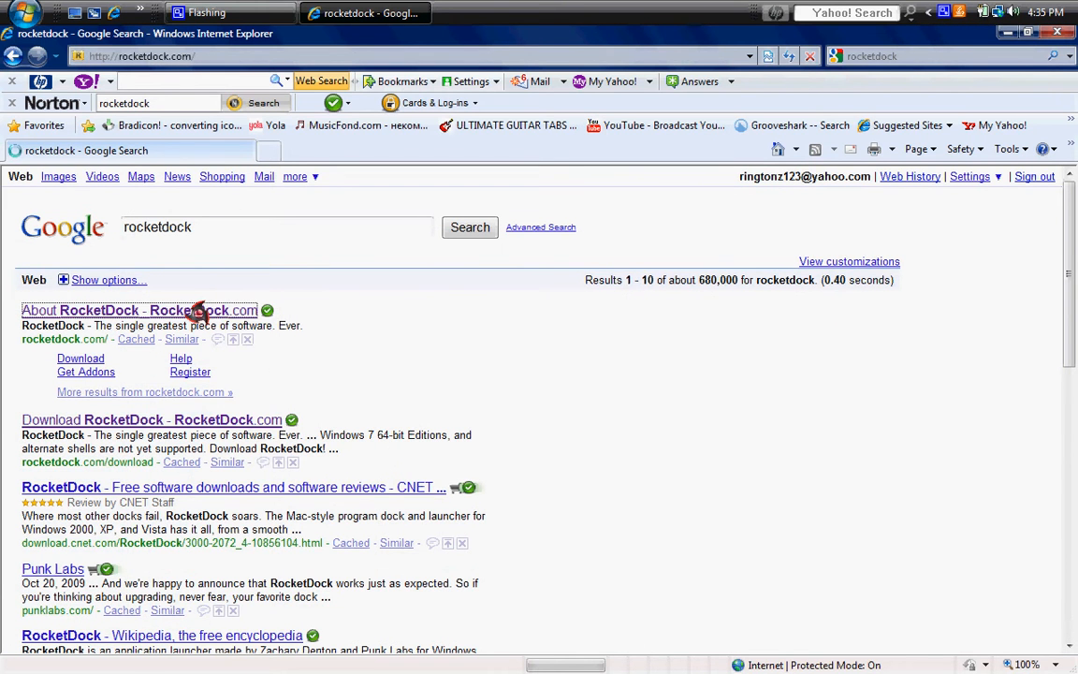
pyautogui.click(121, 311)
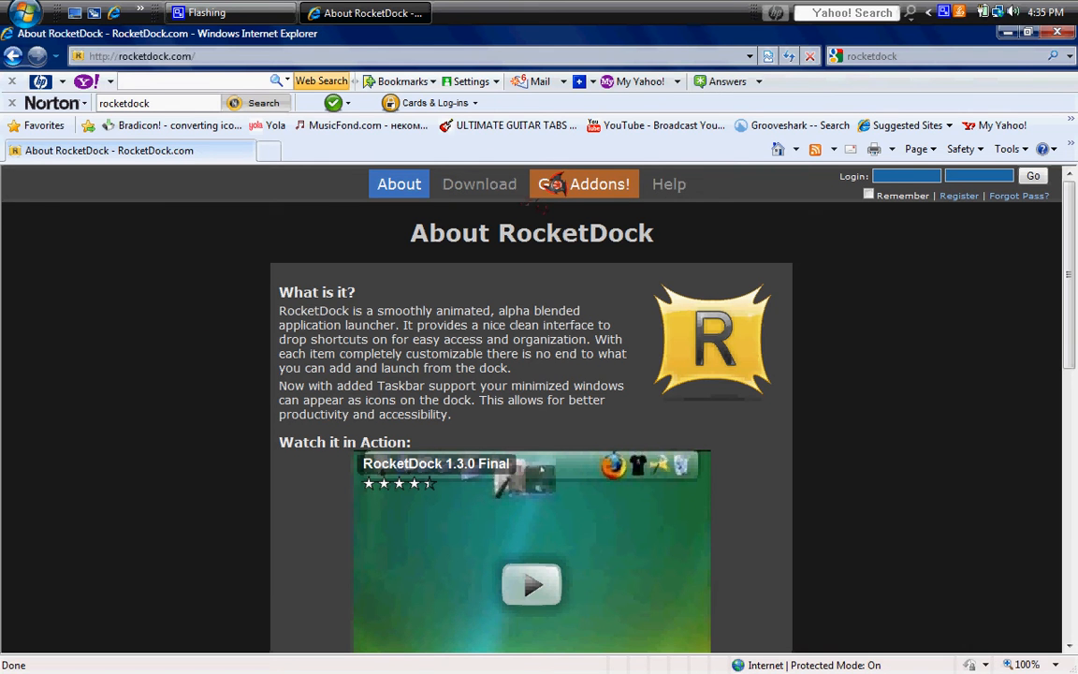
# Search Get Addons for 'animated' and open Animated 3D Icon Eye see you with its instructions.
pyautogui.click(584, 183)
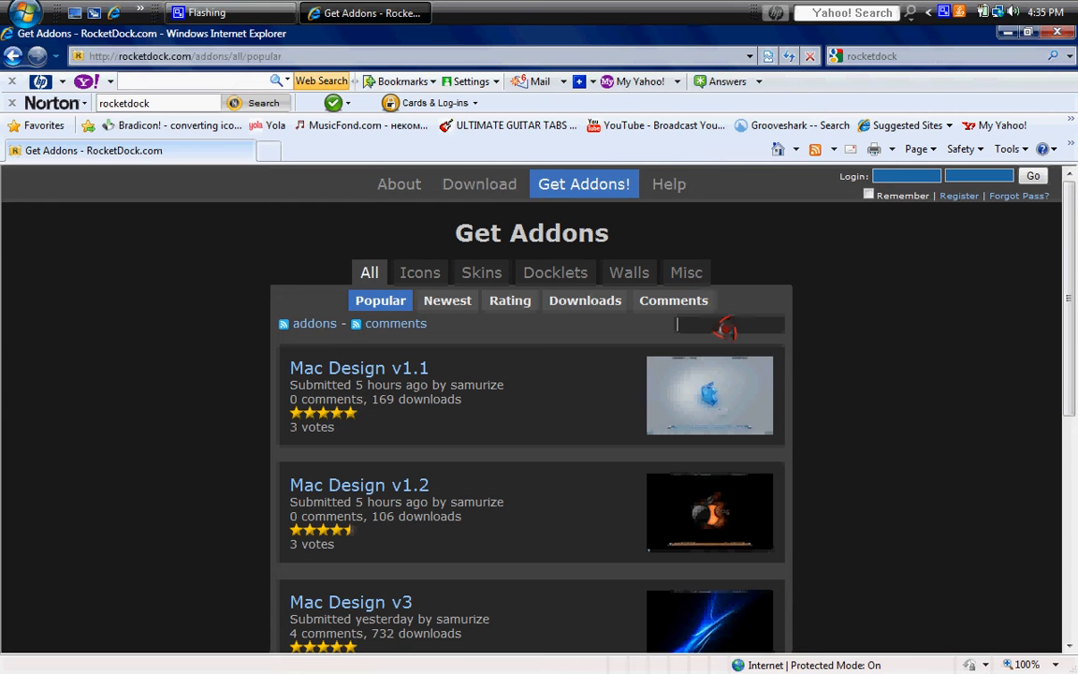
pyautogui.write('animated')
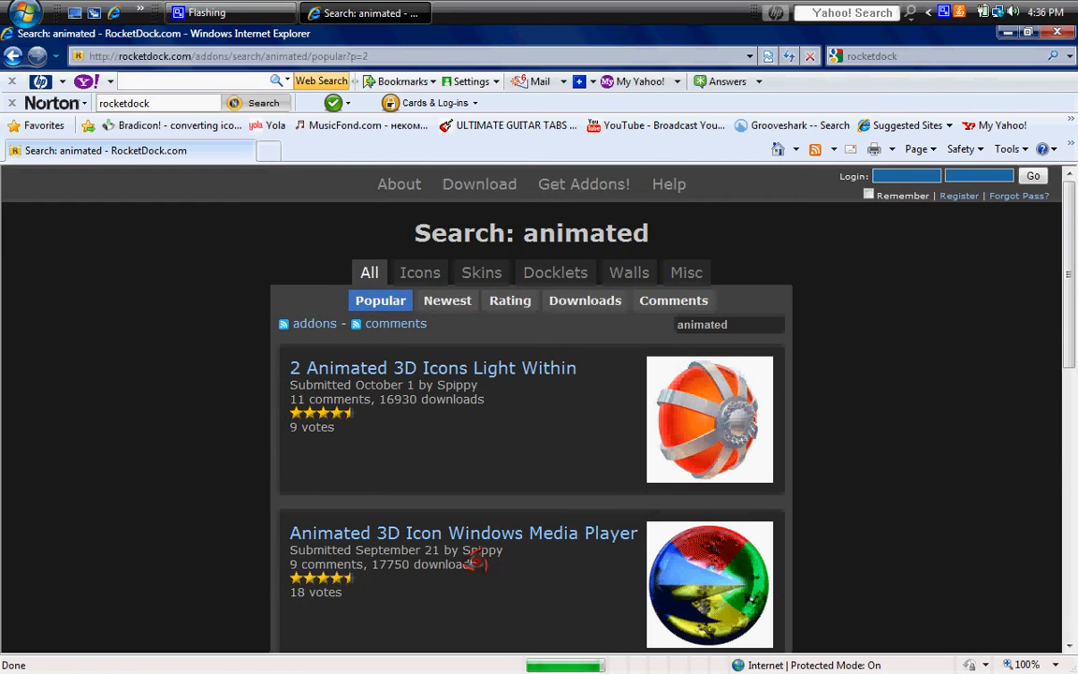
pyautogui.scroll(-3)
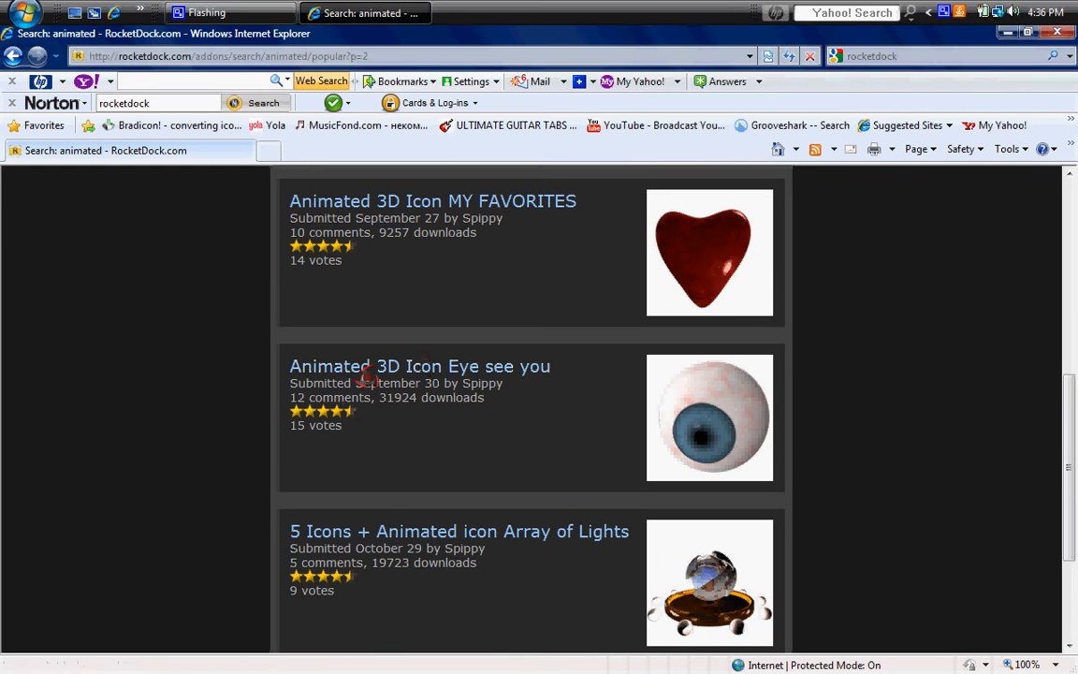
pyautogui.click(419, 365)
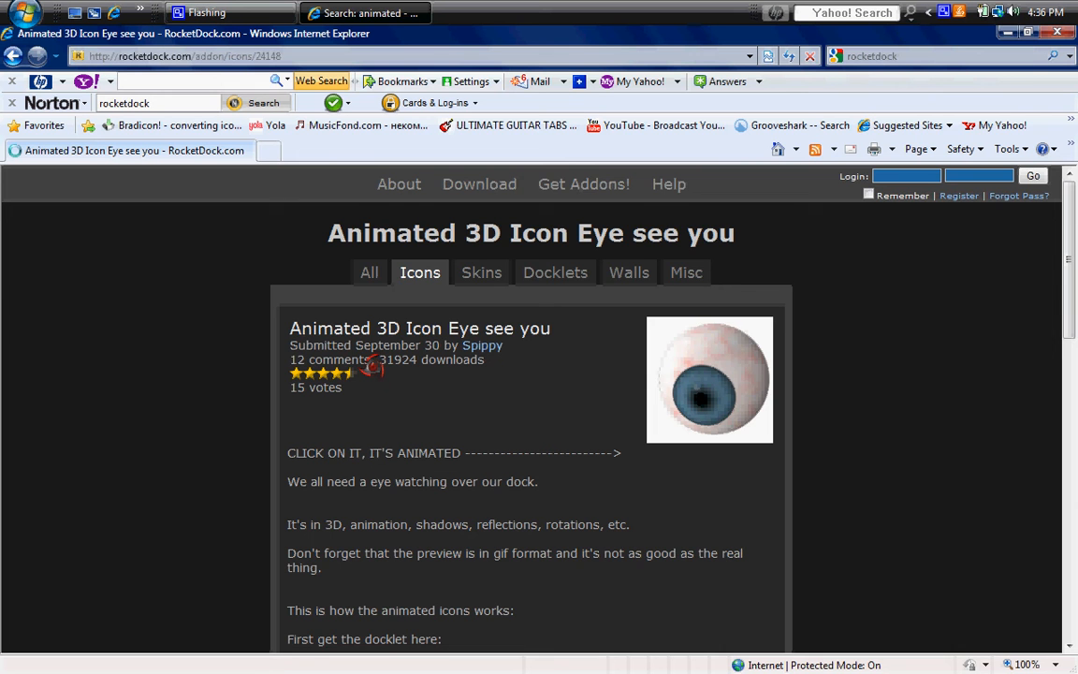
pyautogui.scroll(-3)
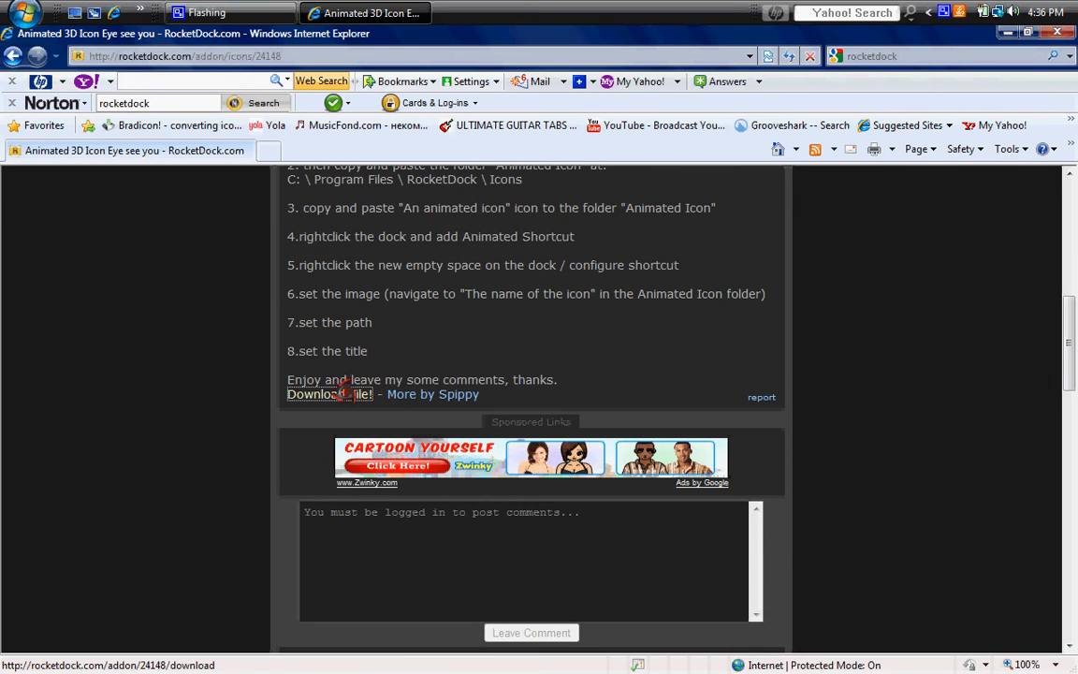
# Download EYE-BALL.zip, saving it to the Desktop, and dismiss the completion notice.
pyautogui.click(313, 393)
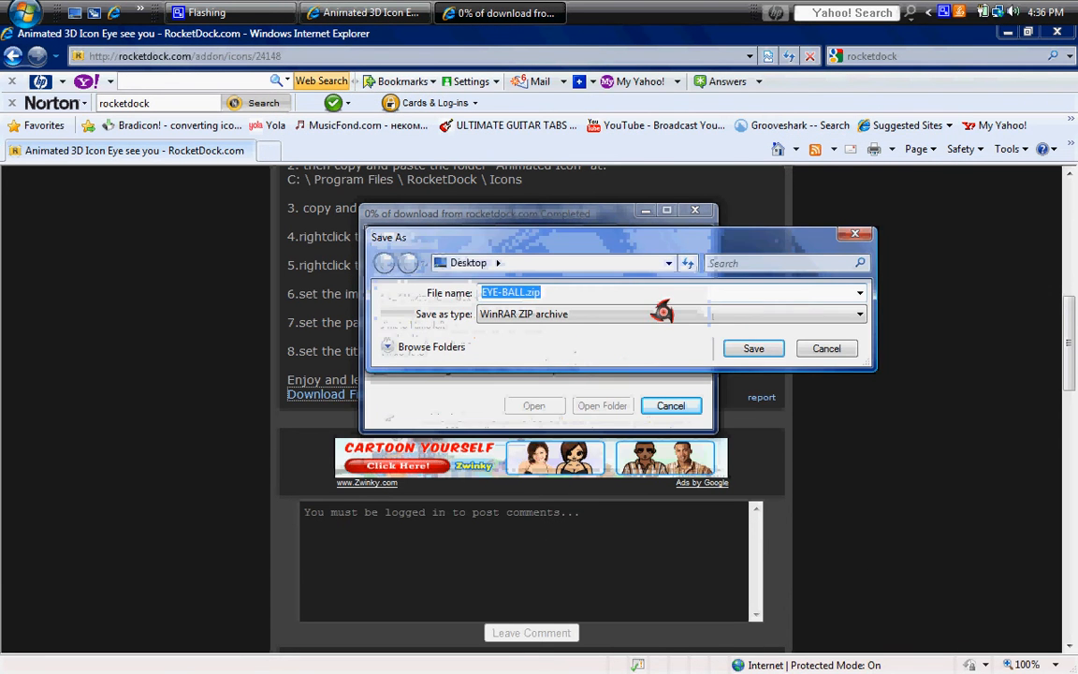
pyautogui.click(752, 348)
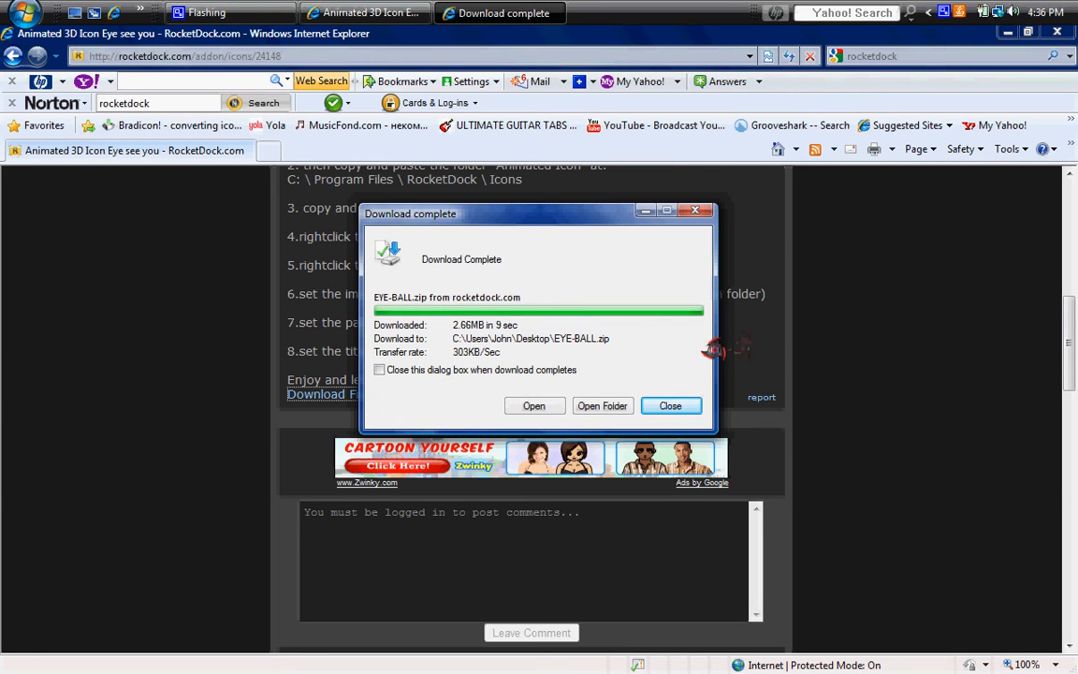
pyautogui.click(670, 404)
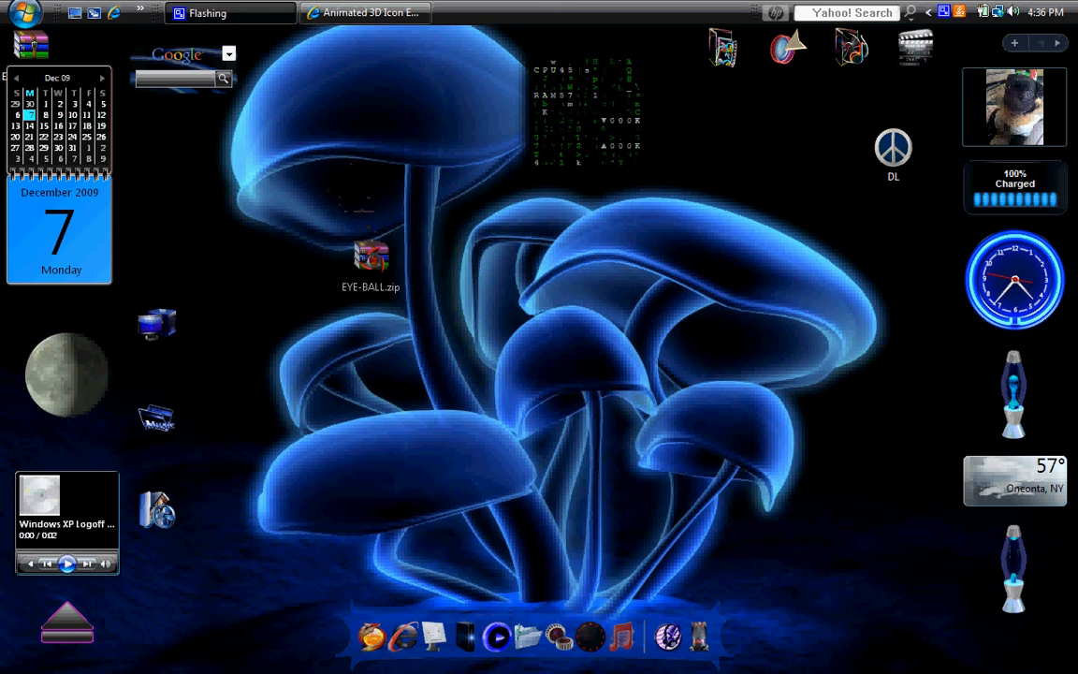
# Reposition EYE-BALL.zip on the desktop and open it in WinRAR past the license reminder.
pyautogui.moveTo(370, 259); pyautogui.dragTo(696, 283)
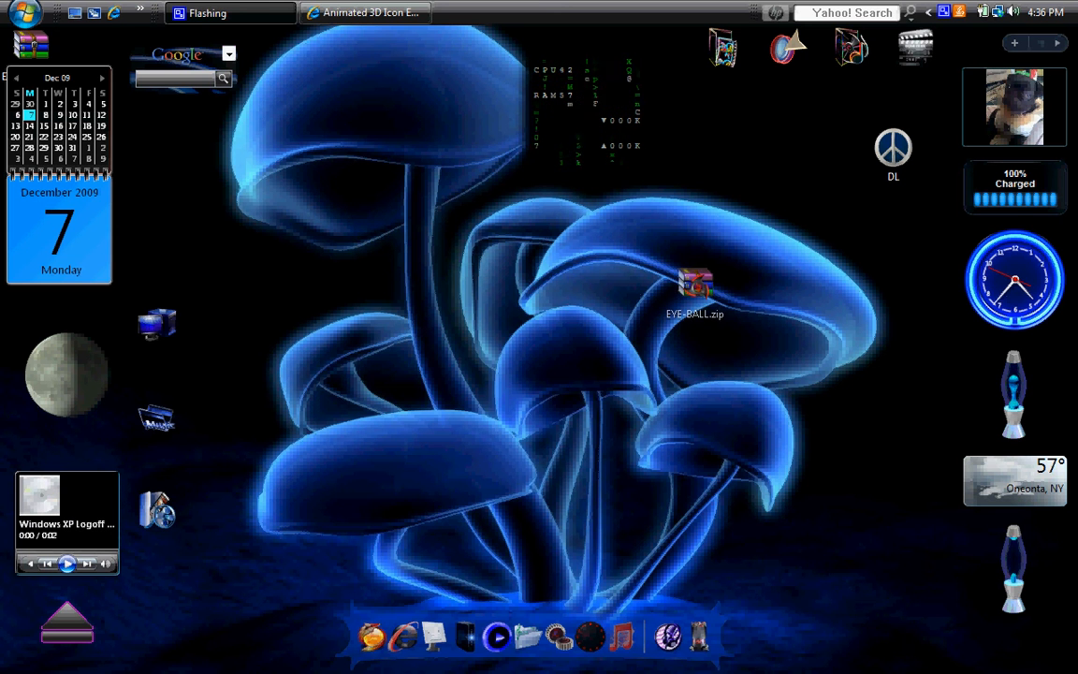
pyautogui.moveTo(696, 284); pyautogui.dragTo(726, 333)
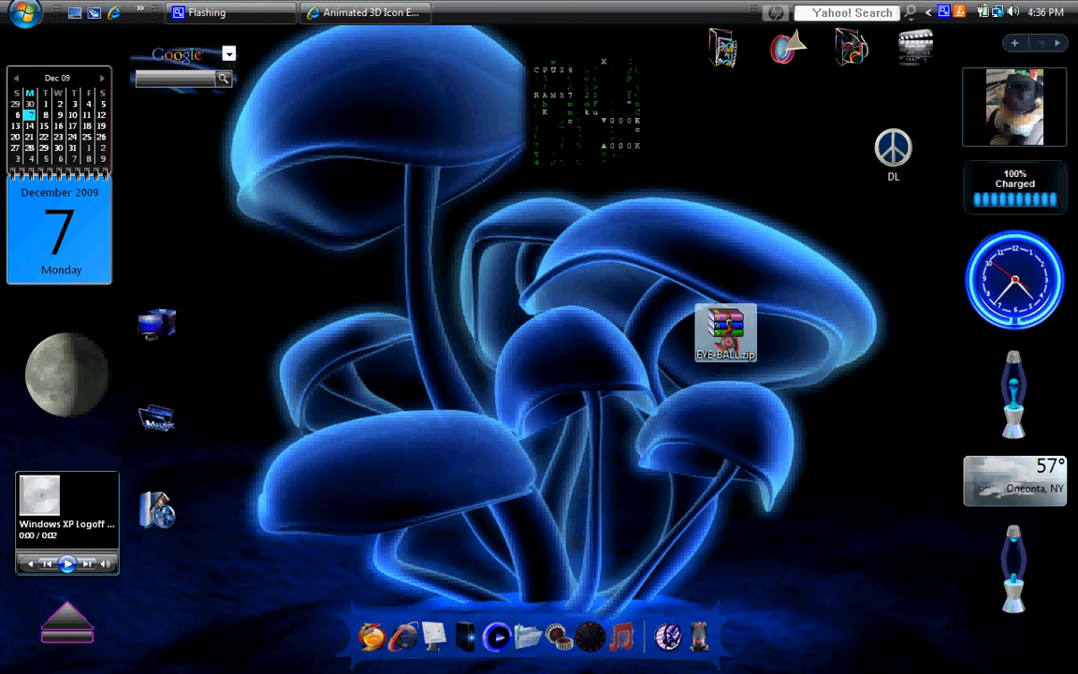
pyautogui.doubleClick(726, 333)
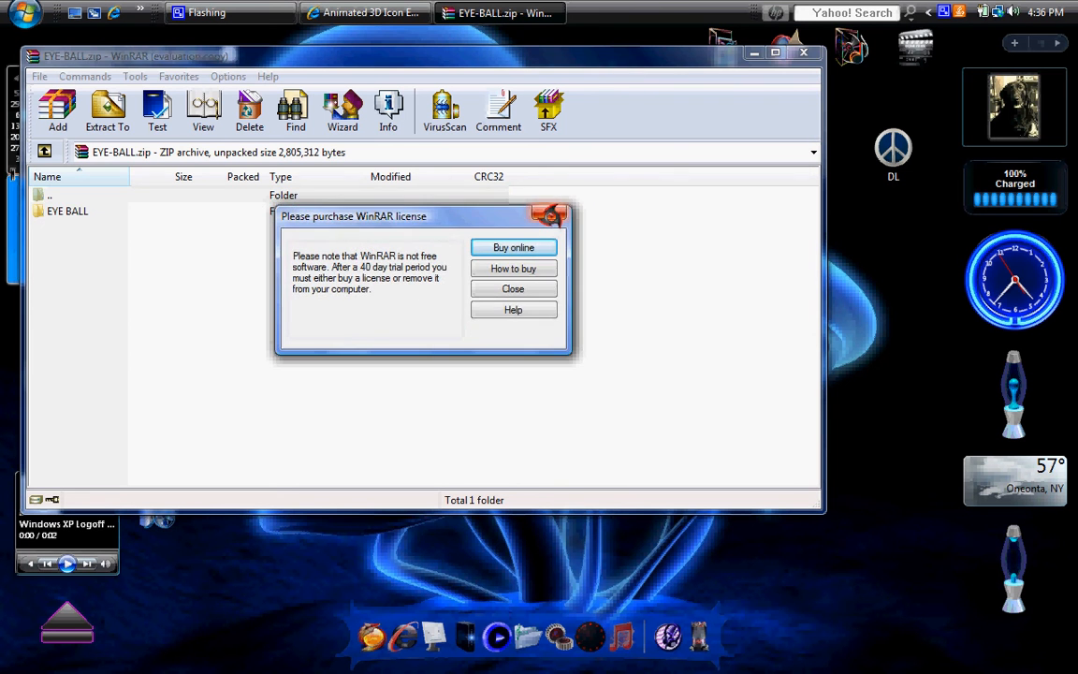
pyautogui.click(512, 288)
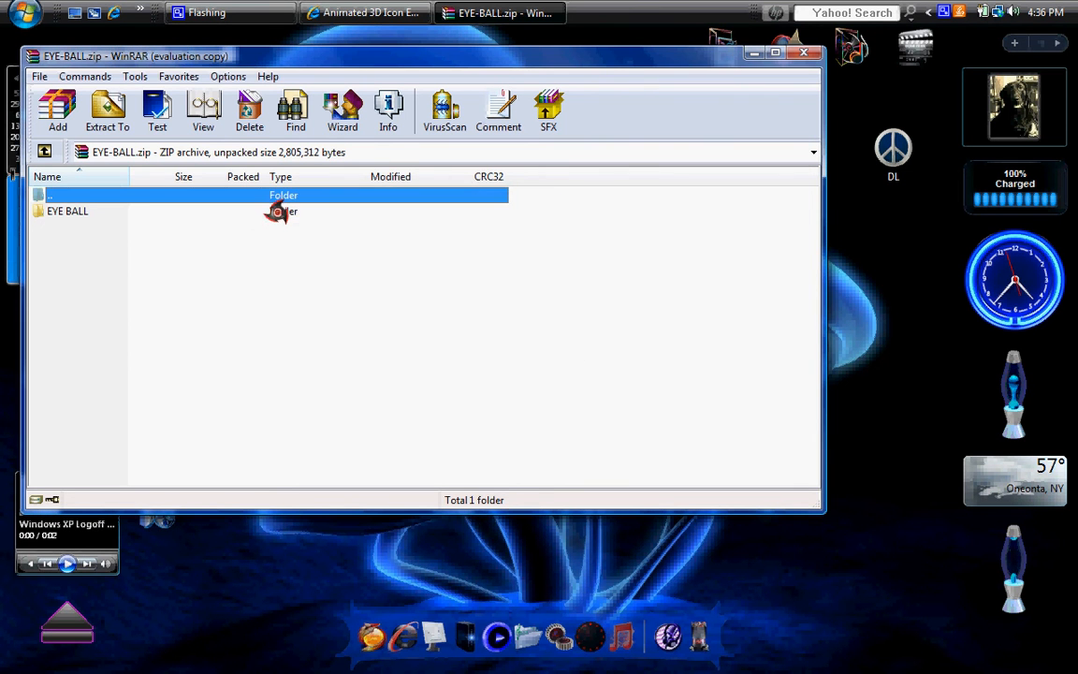
# Open the EYE BALL folder and drag anishortcut.dll out onto the desktop.
pyautogui.doubleClick(67, 210)
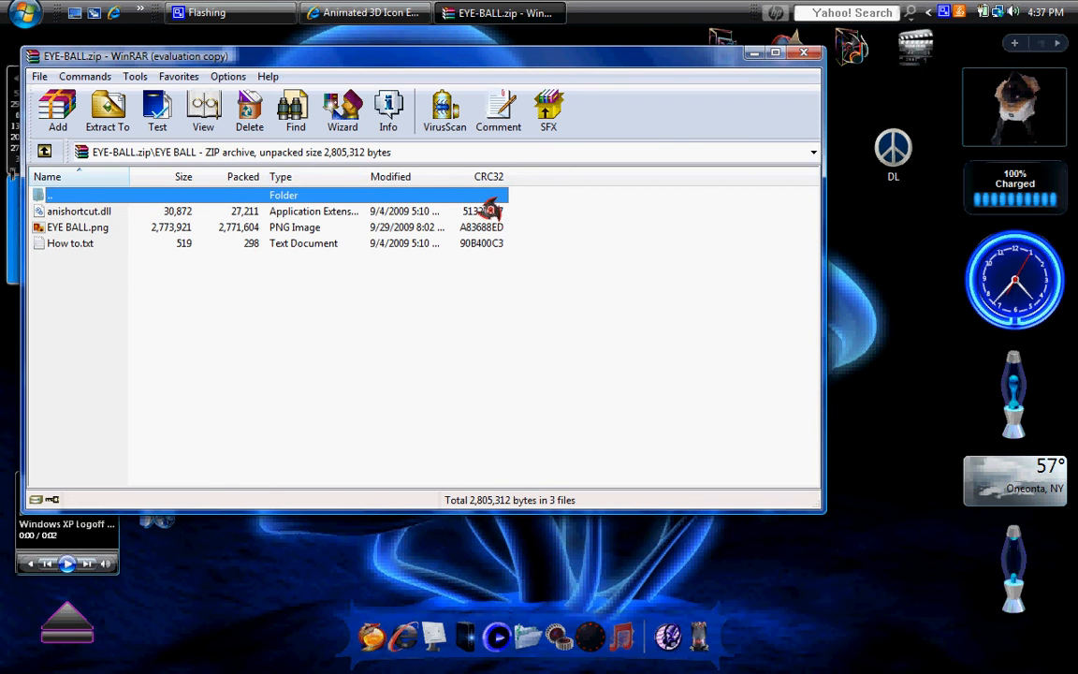
pyautogui.click(78, 210)
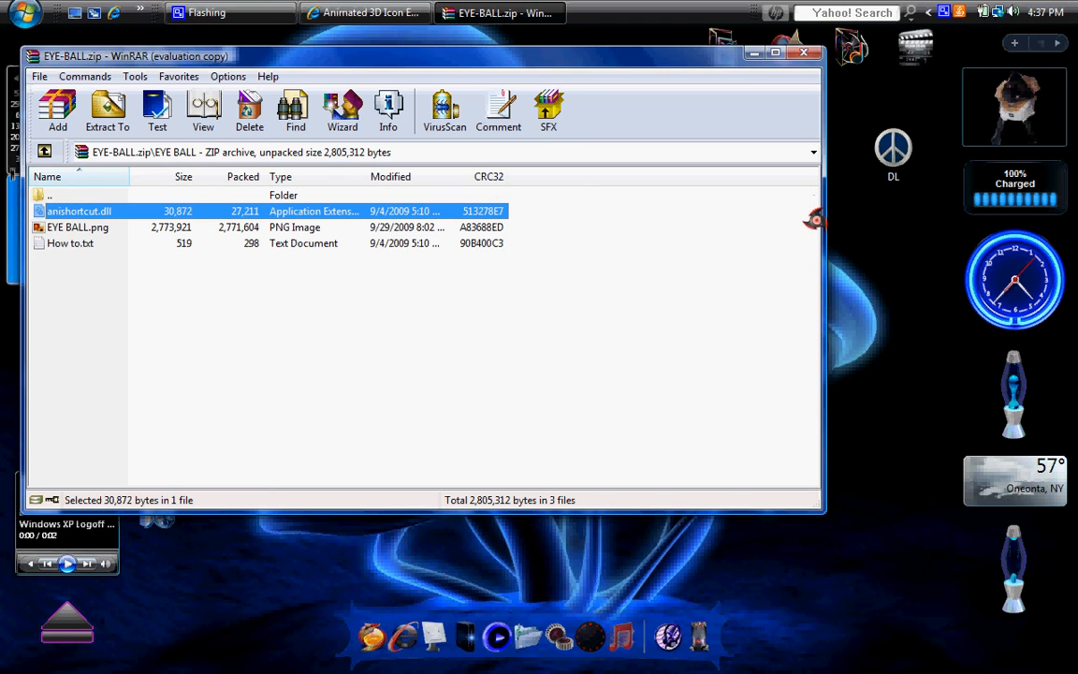
pyautogui.moveTo(79, 210); pyautogui.dragTo(877, 279)
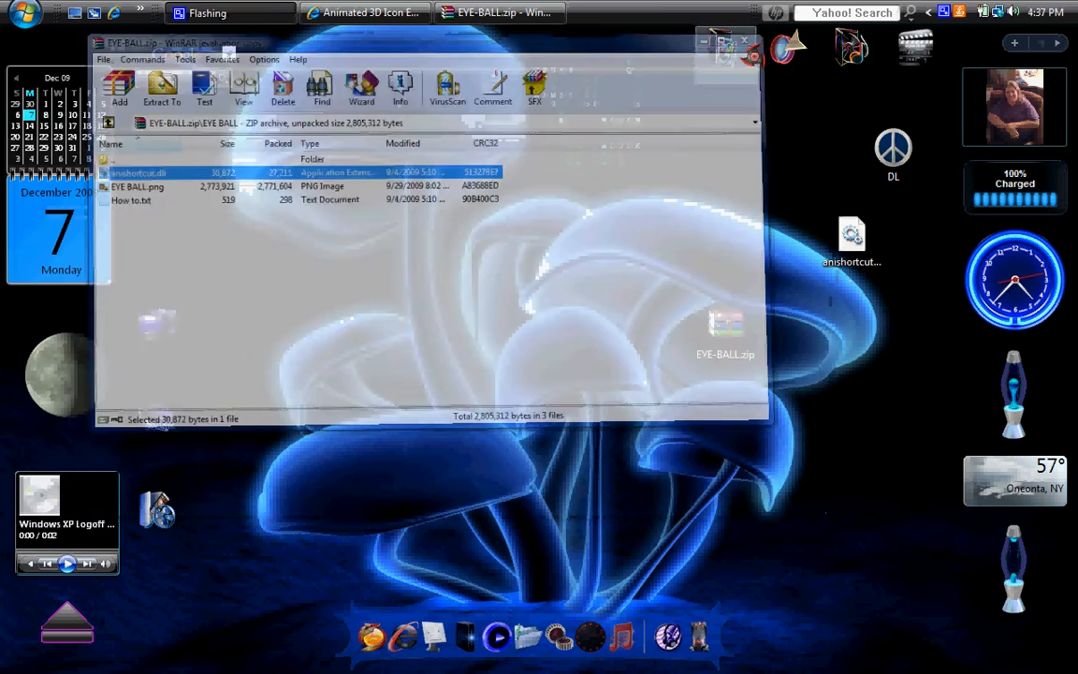
# Create a new desktop folder named 'Animated Shortcut' via New > Folder.
pyautogui.rightClick(496, 288)
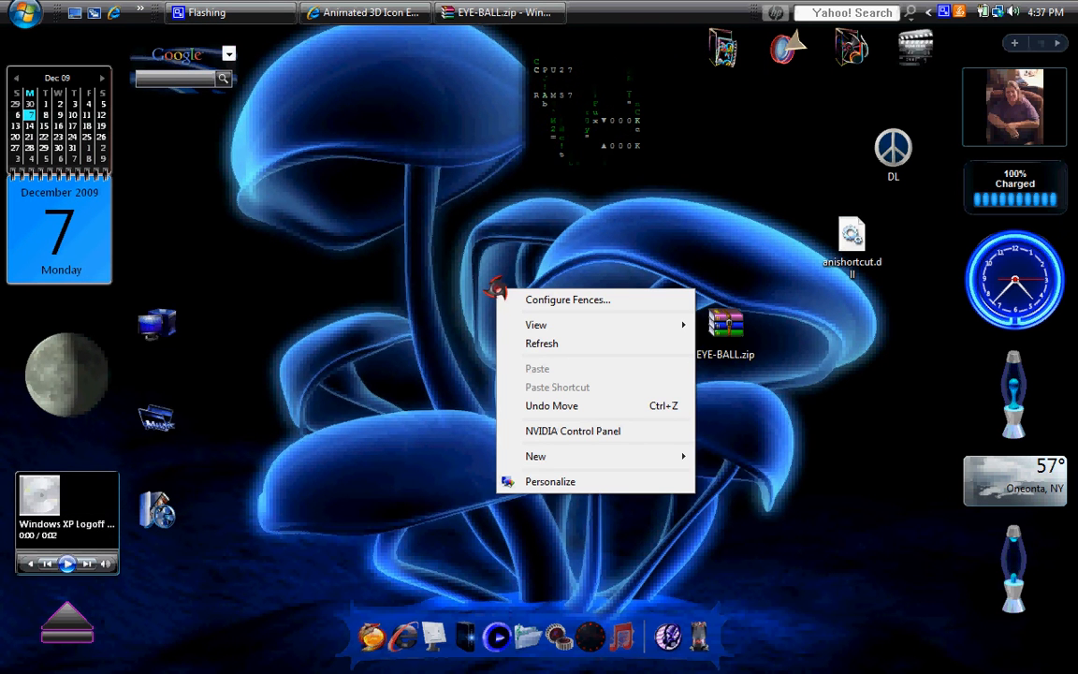
pyautogui.click(535, 457)
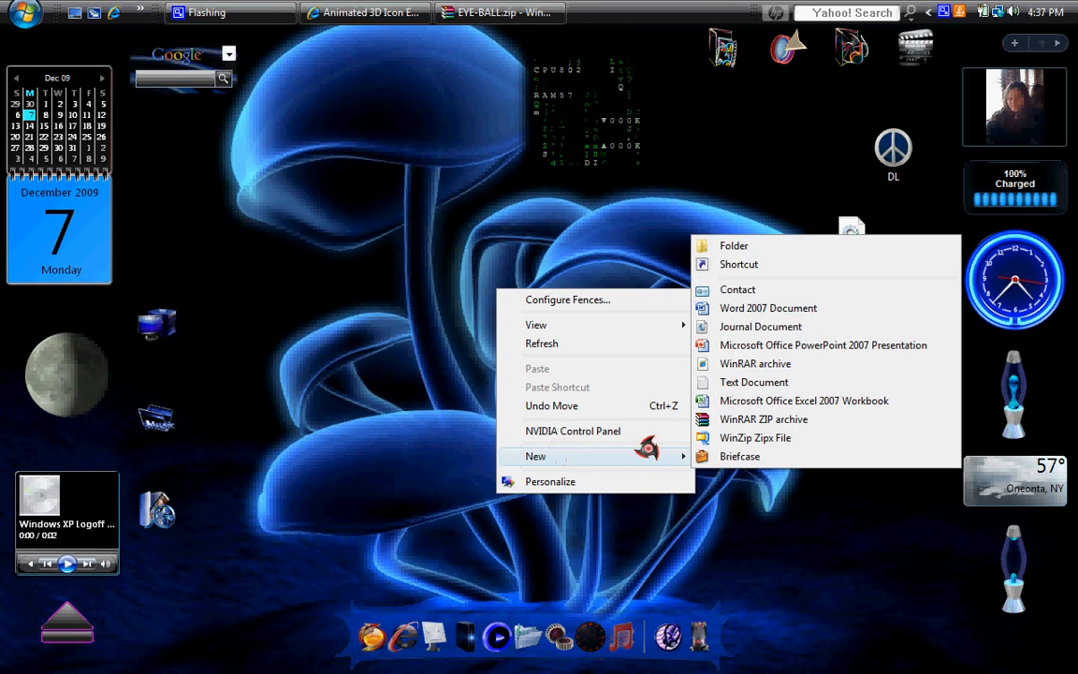
pyautogui.click(733, 245)
pyautogui.write('Animated Shortcut')
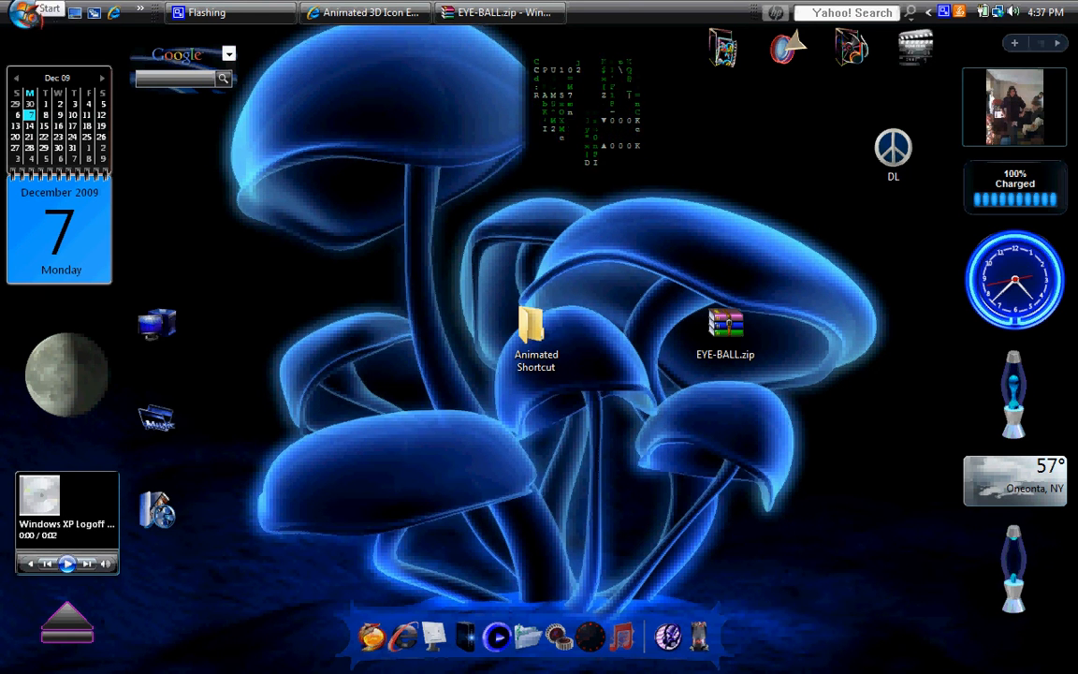
# Navigate from Computer through Local Disk (C:) and Program Files to the RocketDock folder.
pyautogui.click(37, 10)
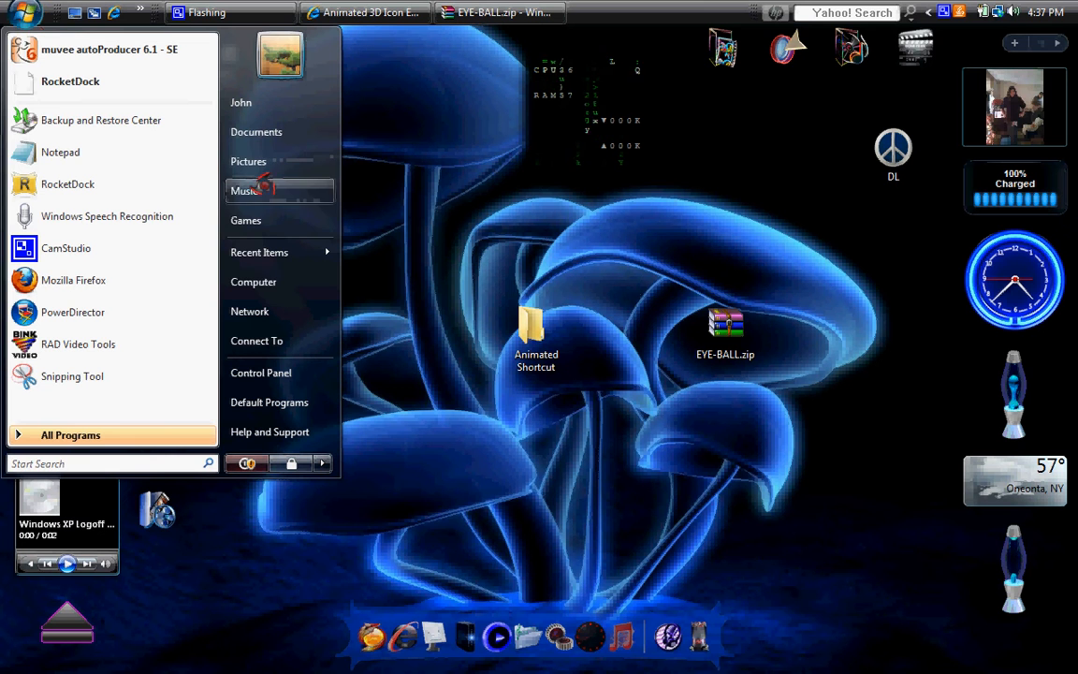
pyautogui.moveTo(253, 281)
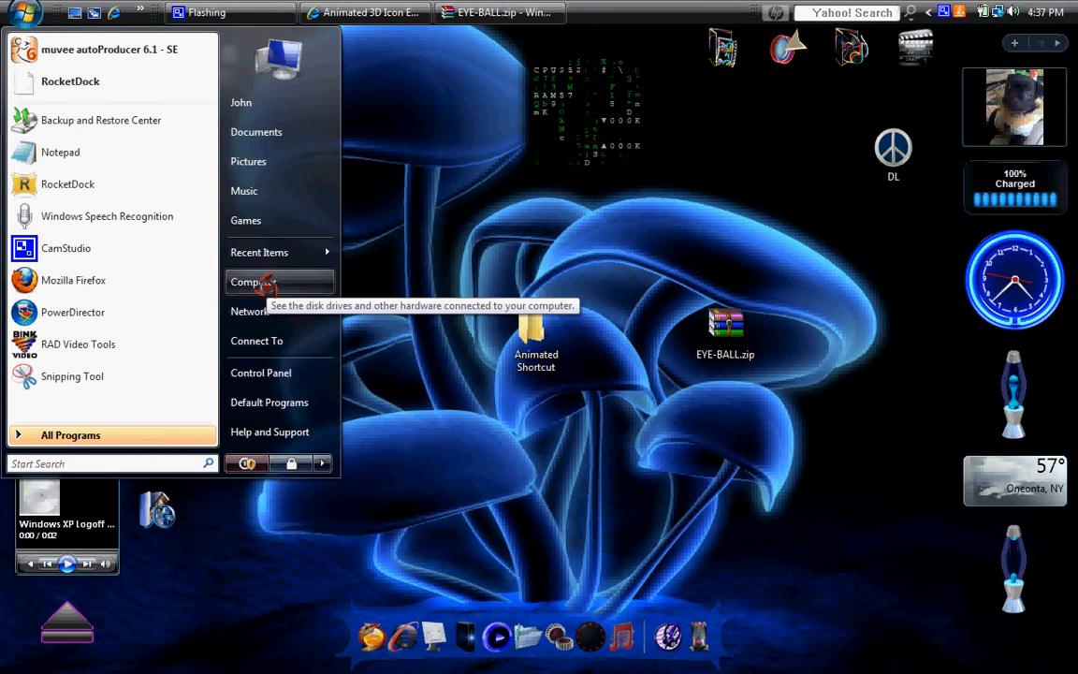
pyautogui.click(254, 280)
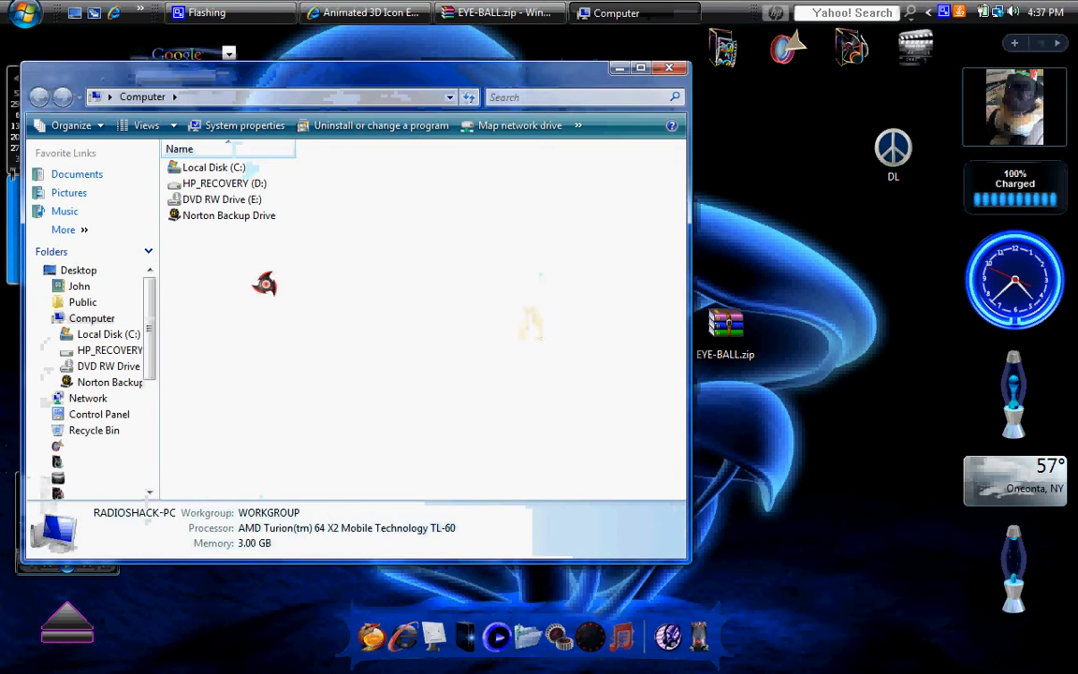
pyautogui.click(213, 167)
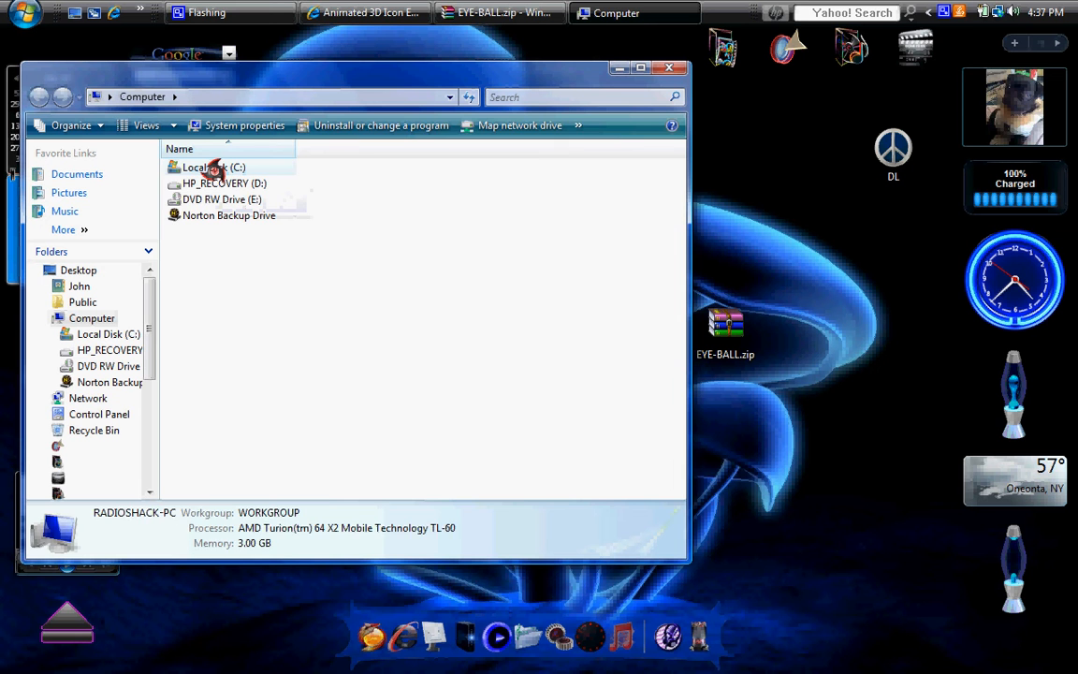
pyautogui.doubleClick(213, 166)
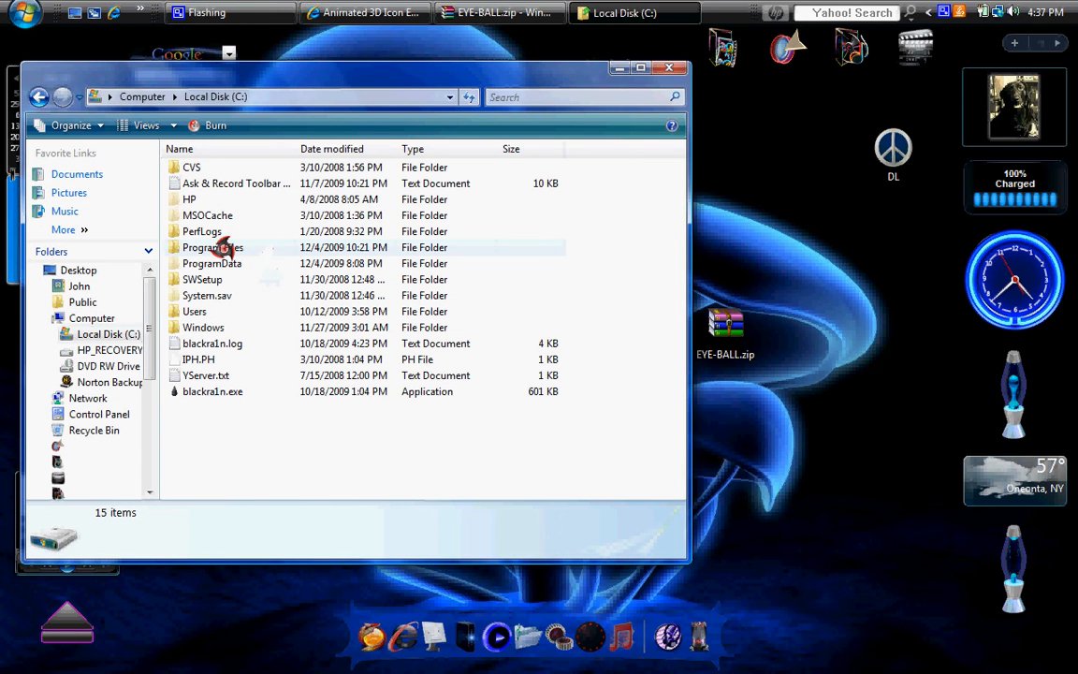
pyautogui.doubleClick(212, 247)
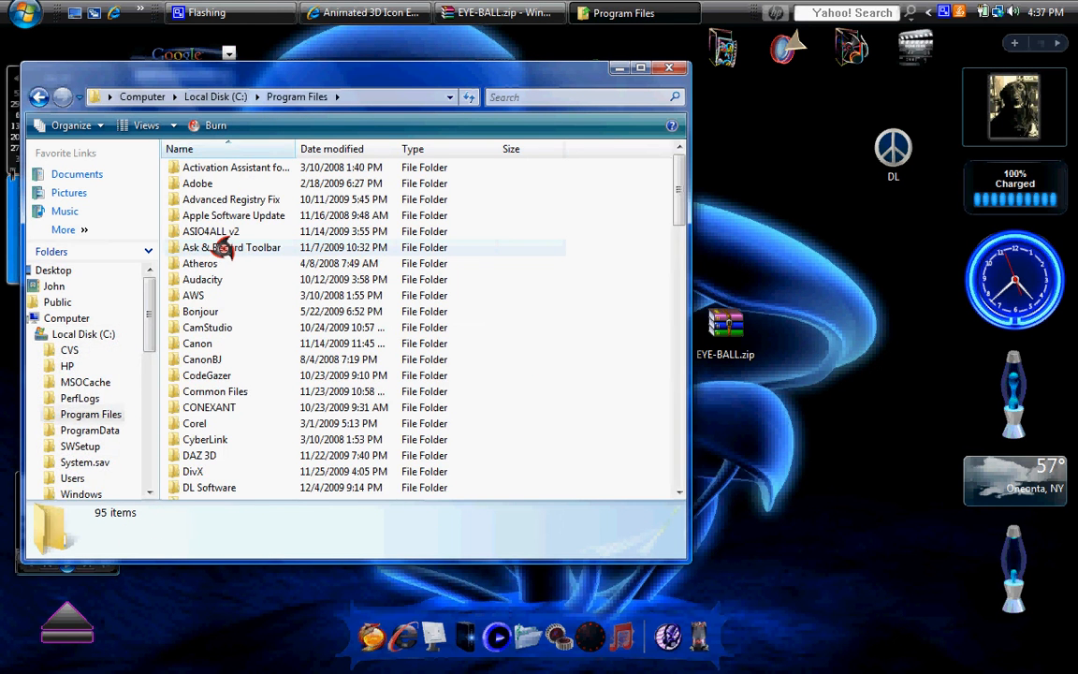
pyautogui.scroll(-3)
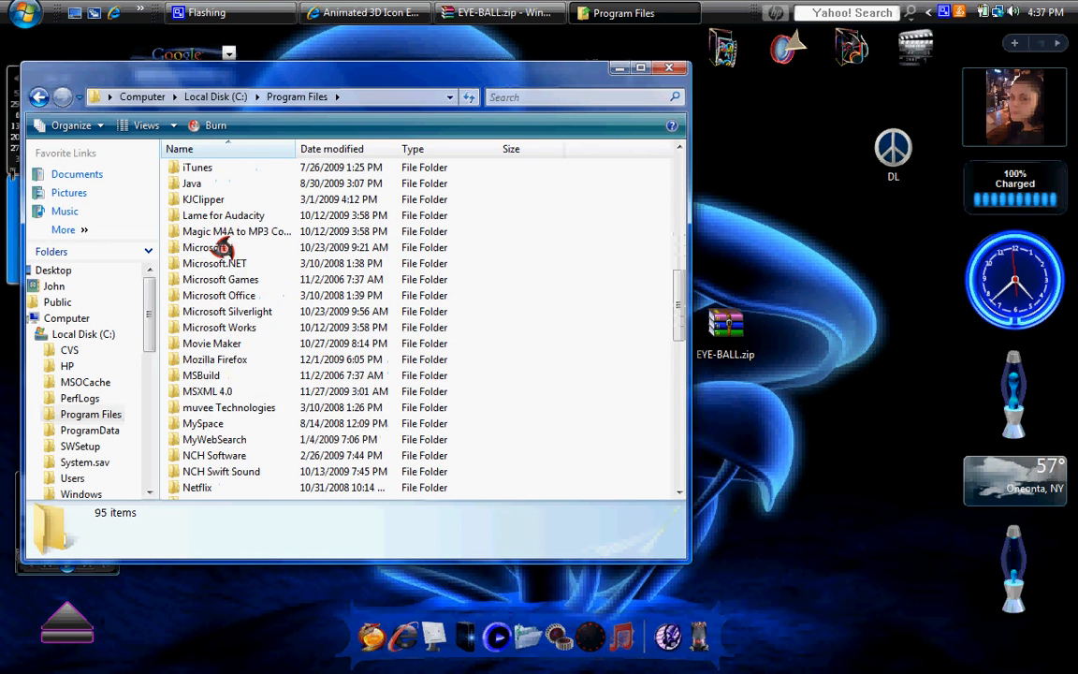
pyautogui.scroll(-3)
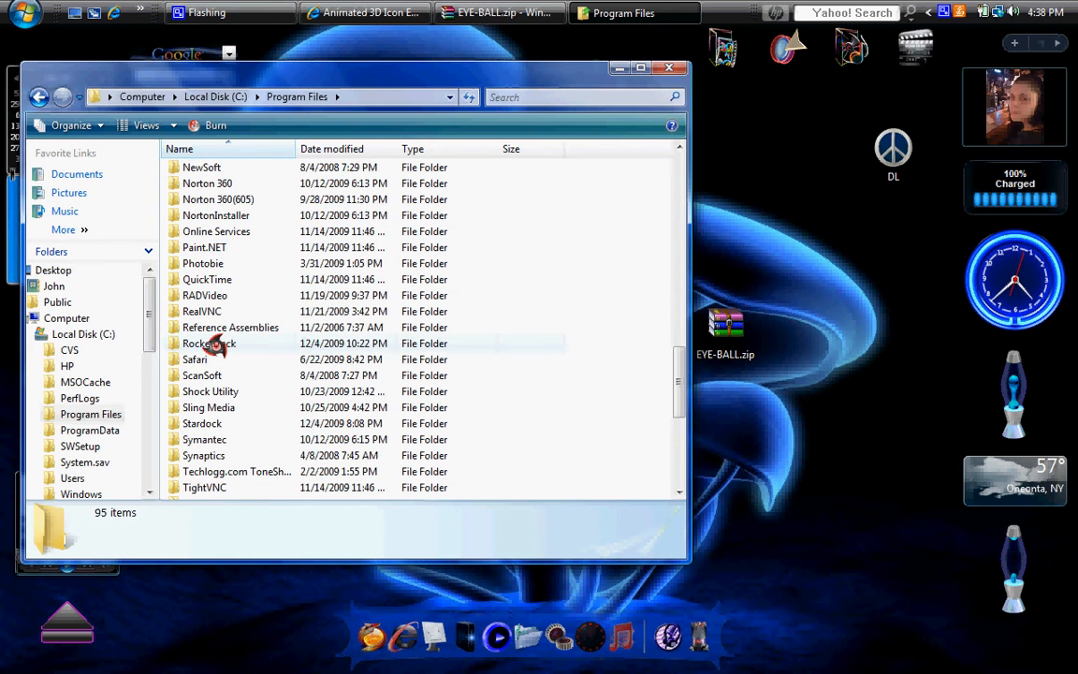
pyautogui.doubleClick(208, 345)
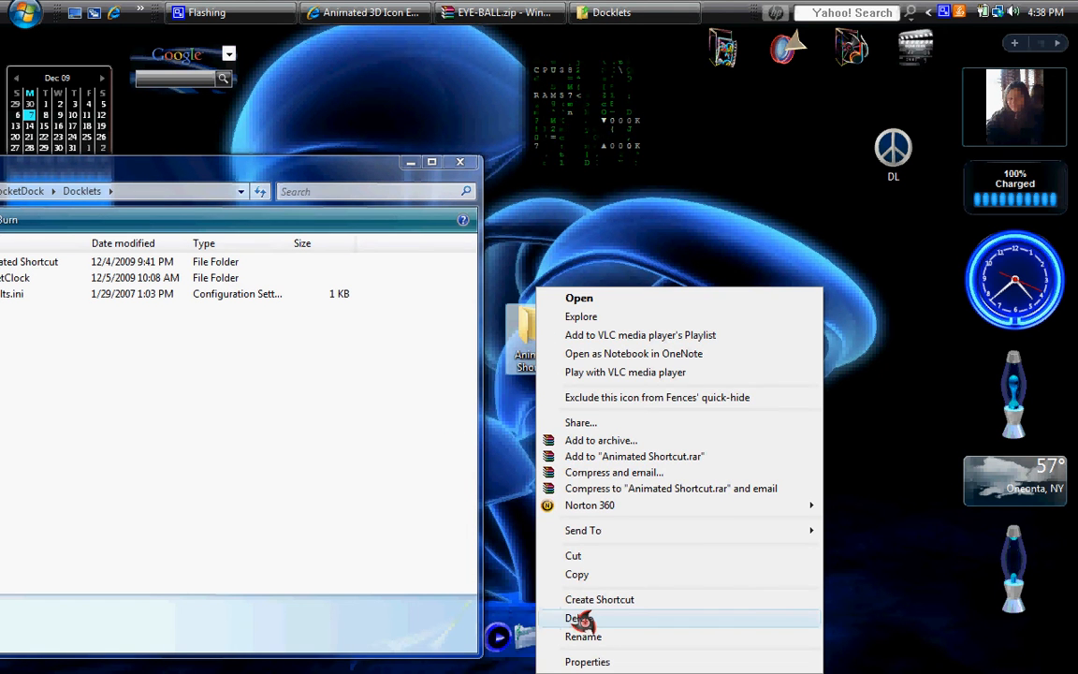
# Delete the spare desktop Animated Shortcut folder, sending it to the Recycle Bin.
pyautogui.click(569, 617)
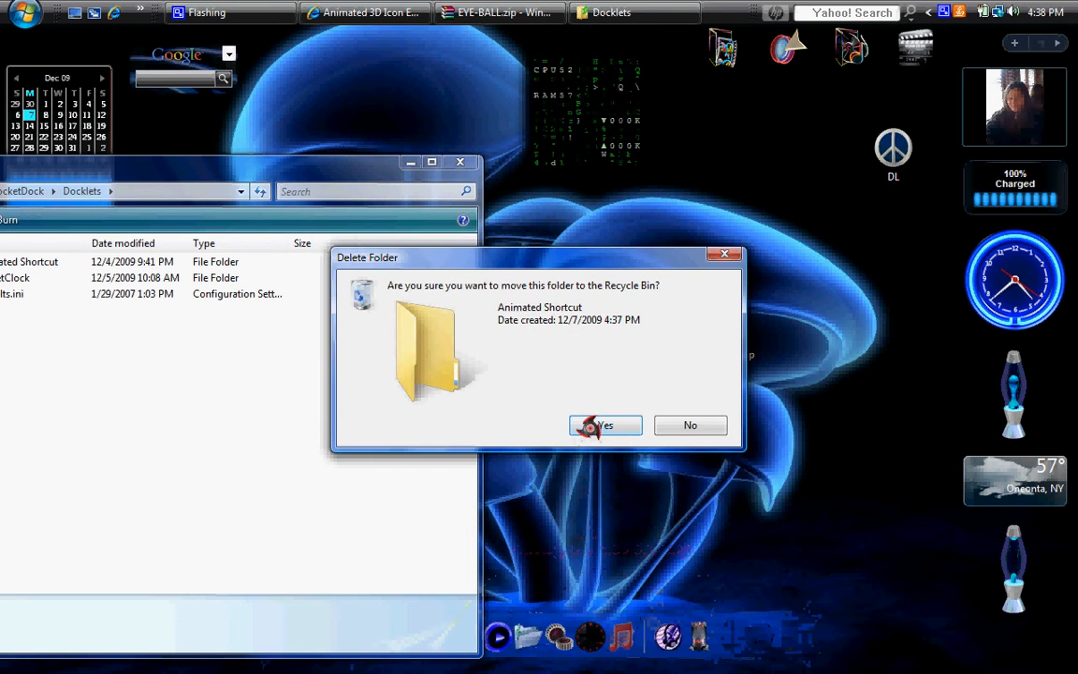
pyautogui.click(604, 425)
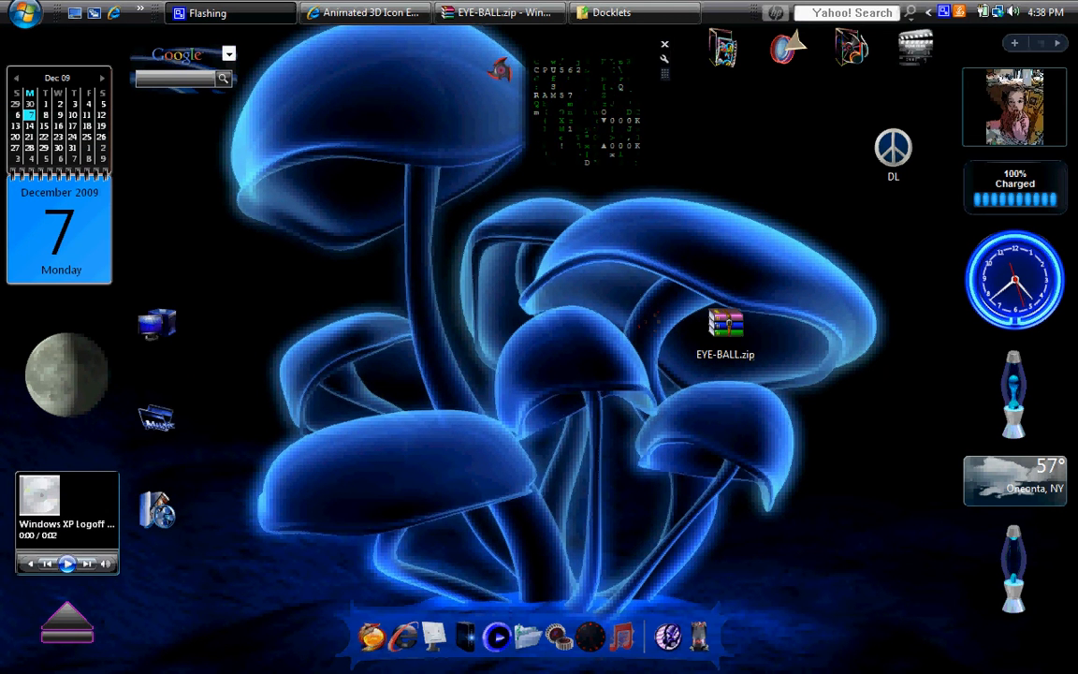
# Select anishortcut.dll and EYE BALL.png in EYE-BALL.zip and extract them to the desktop.
pyautogui.click(497, 11)
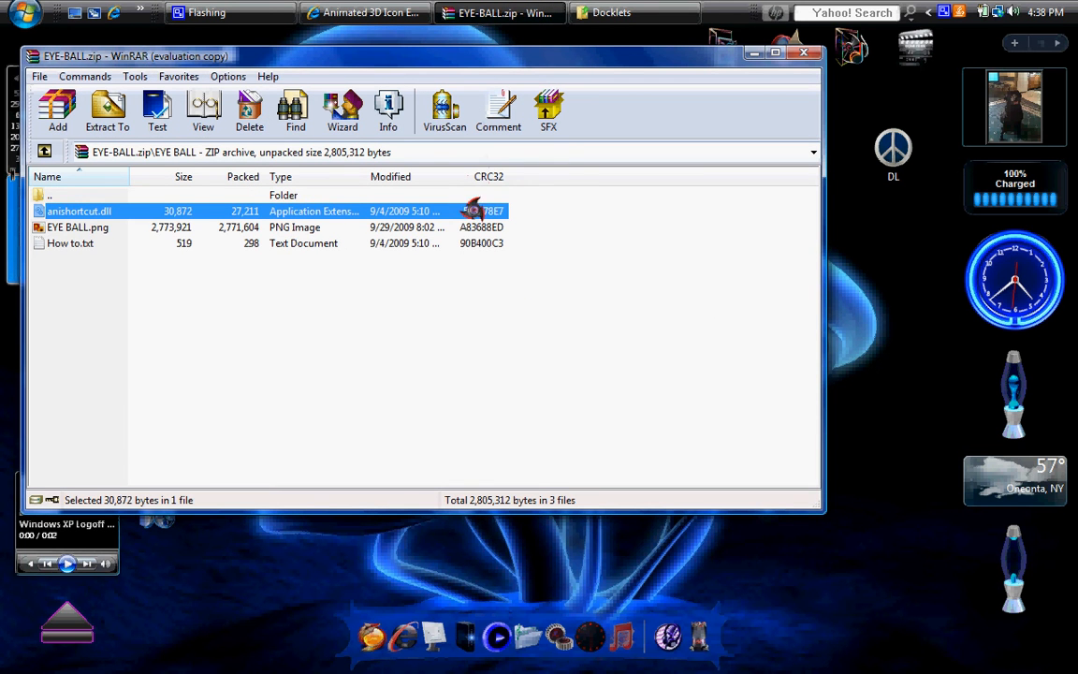
pyautogui.click(78, 227)
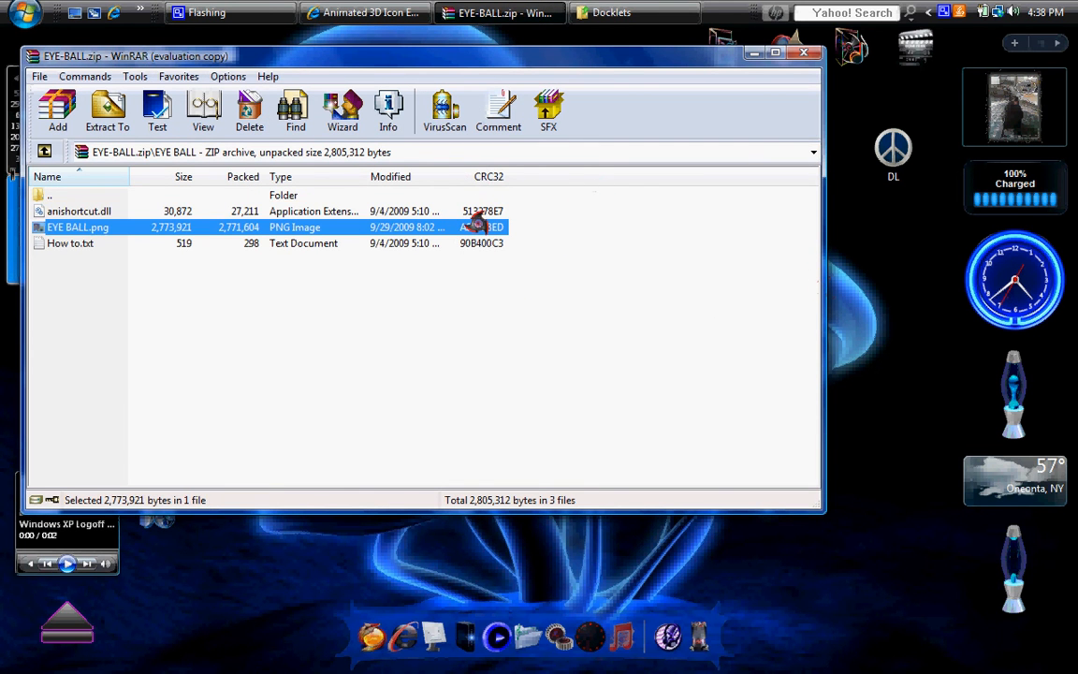
pyautogui.moveTo(851, 235)
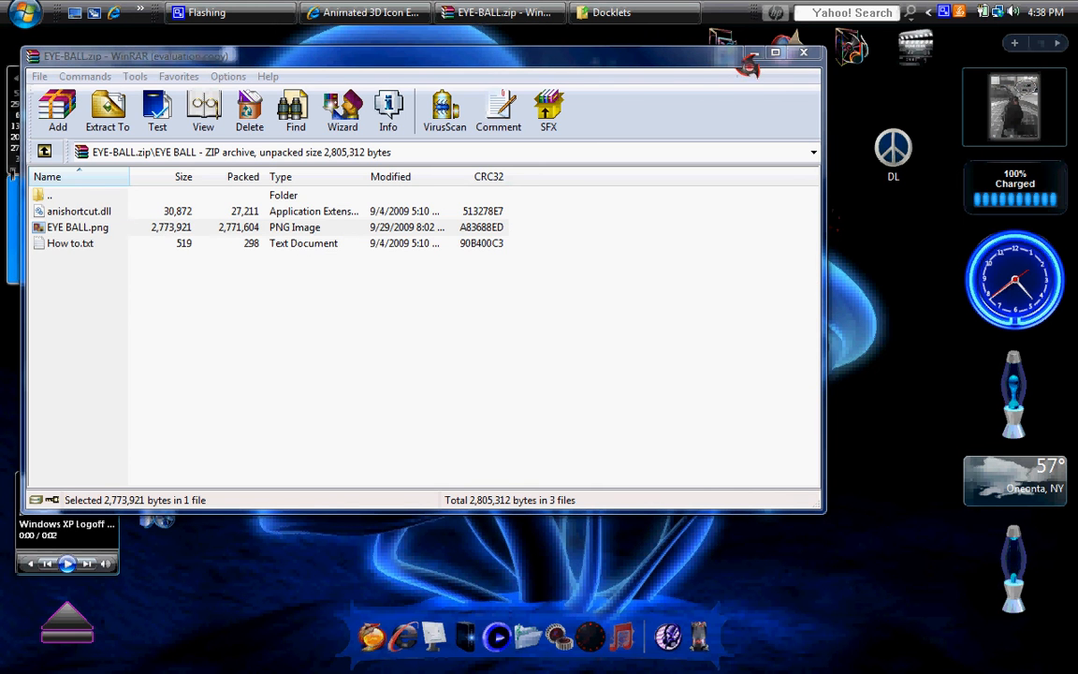
pyautogui.click(775, 53)
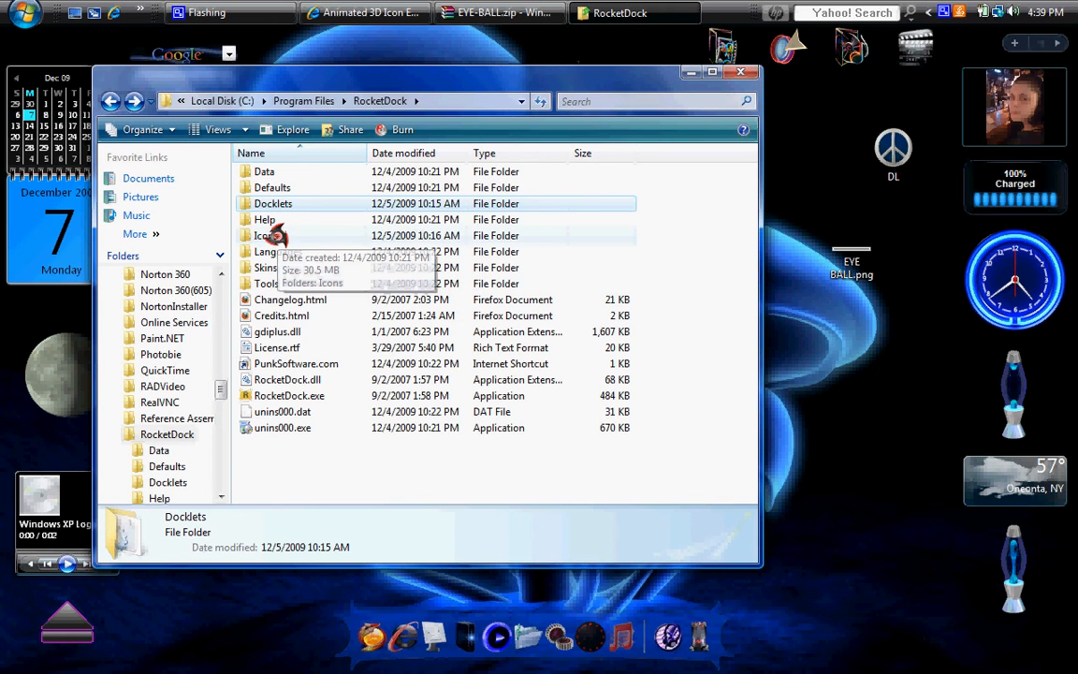
# Open RocketDock's Icons folder, which holds the Animated Icon folder.
pyautogui.doubleClick(265, 236)
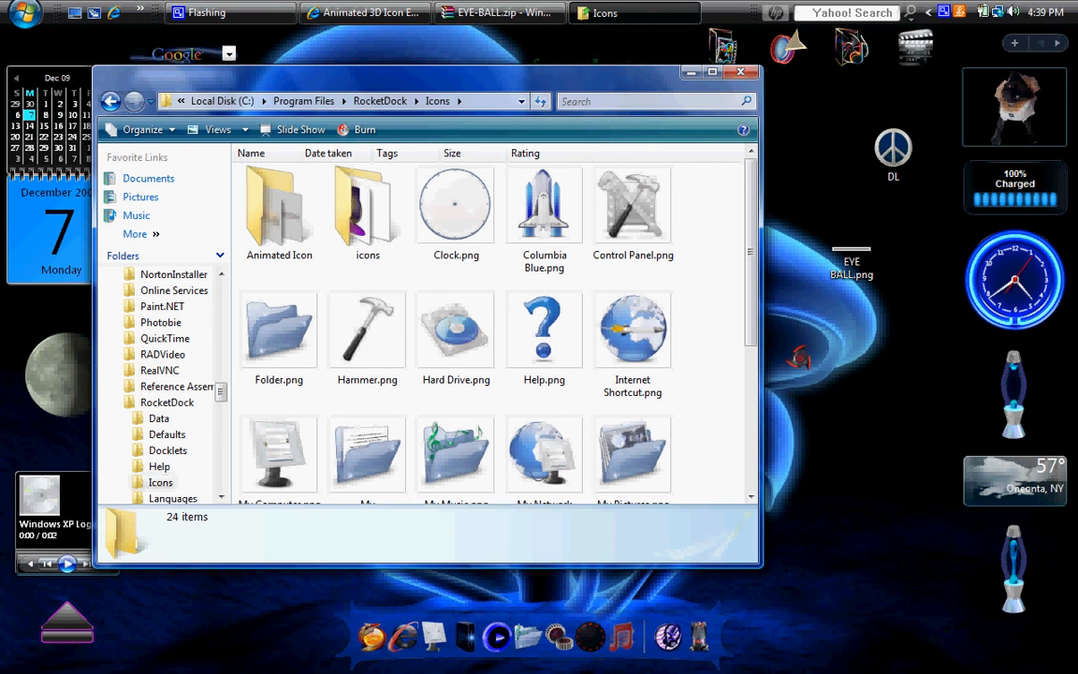
pyautogui.moveTo(279, 204)
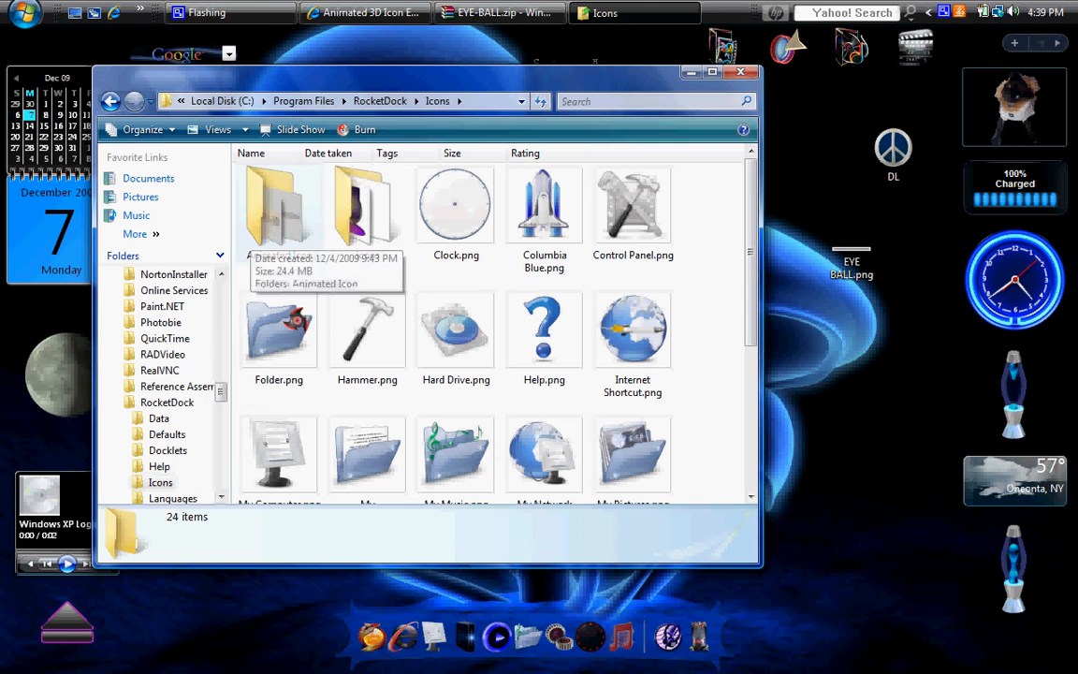
pyautogui.moveTo(299, 196)
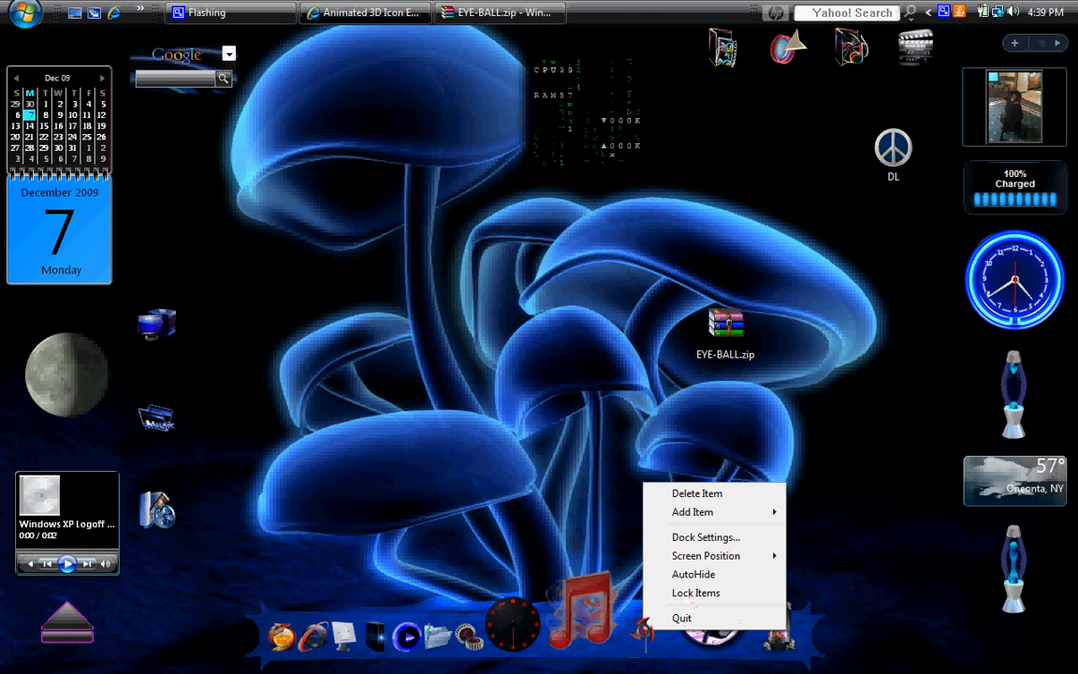
# Add a Docklet item to the dock and bring up its Configure Shortcut settings.
pyautogui.click(692, 512)
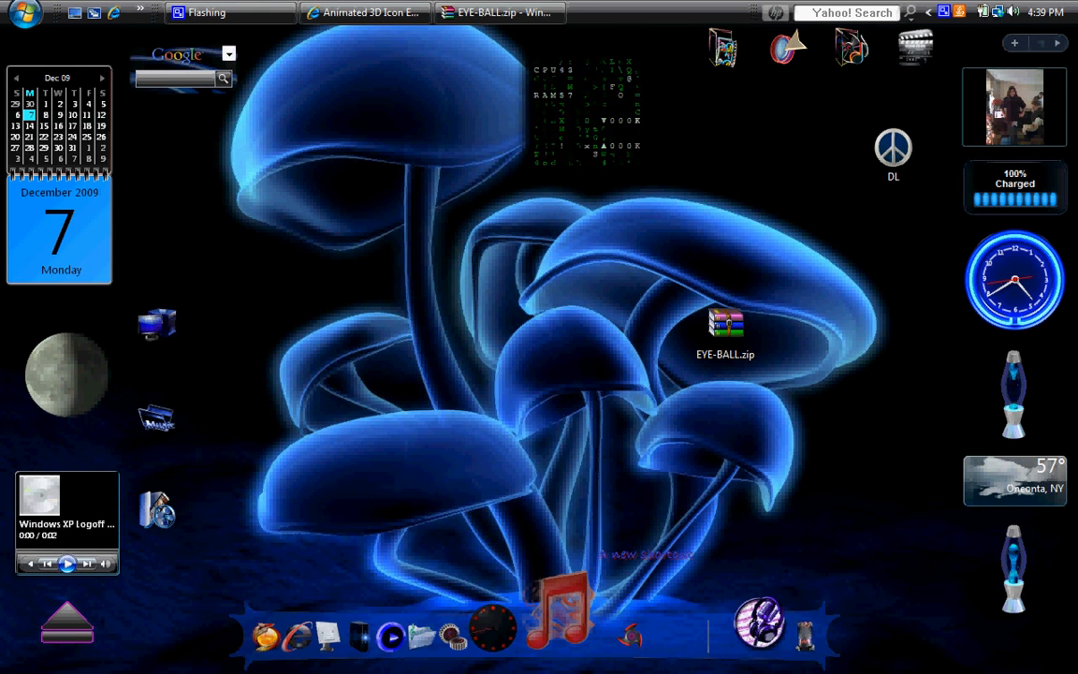
pyautogui.rightClick(758, 621)
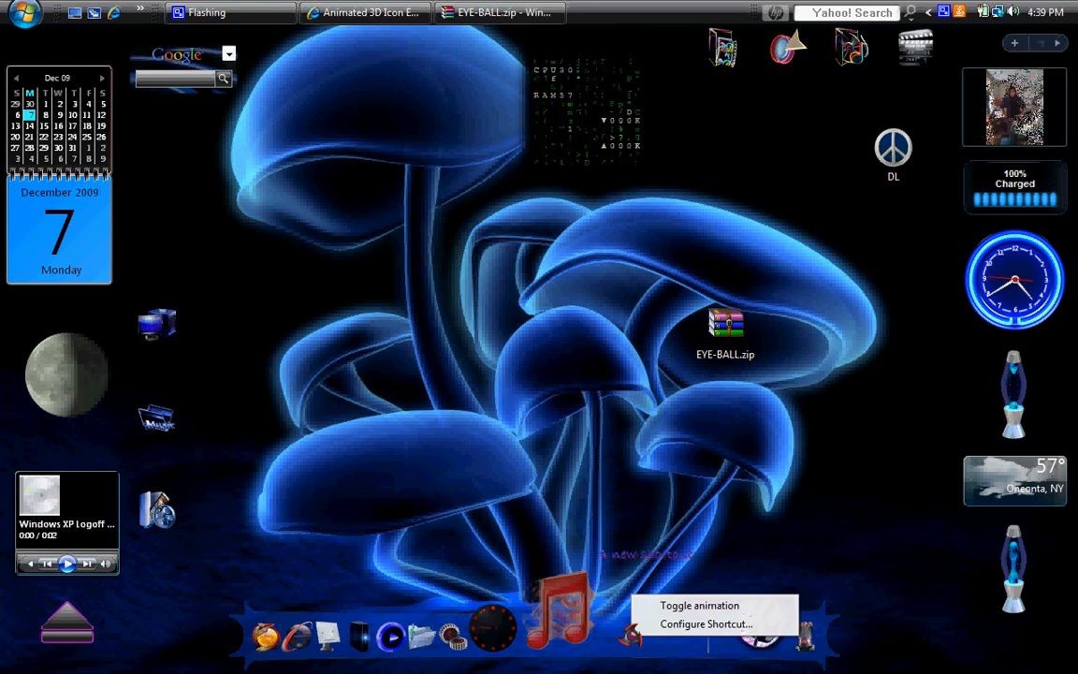
pyautogui.click(706, 623)
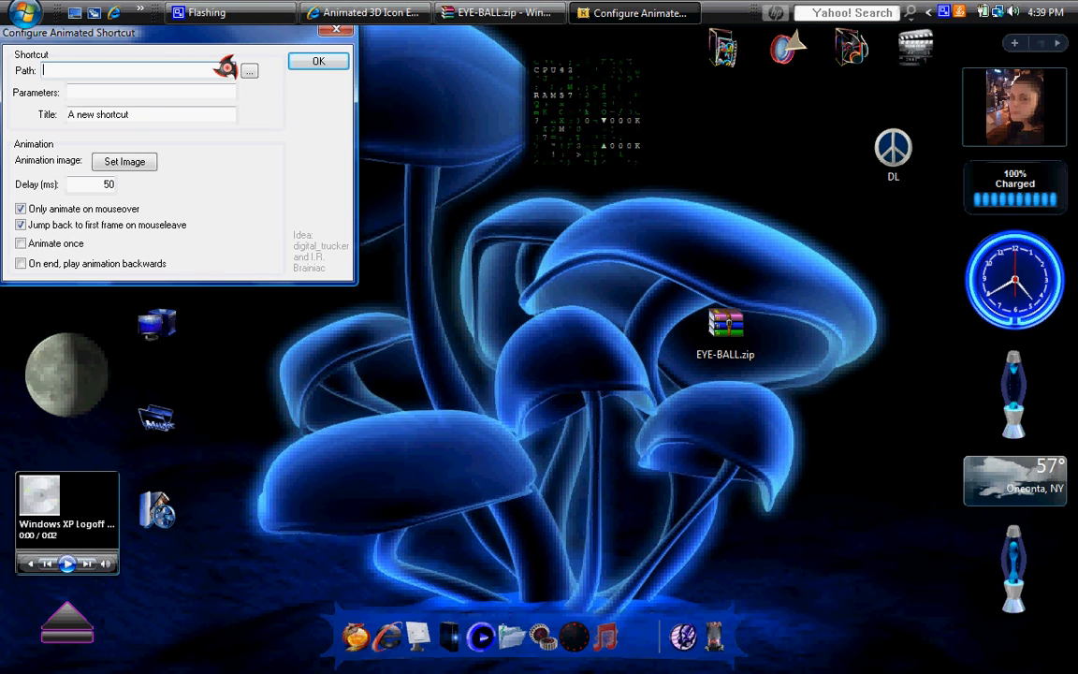
# Set Path to SnippingTool.exe and Title to 'Snipping Tool', then proceed to Set Image.
pyautogui.write('Snip')
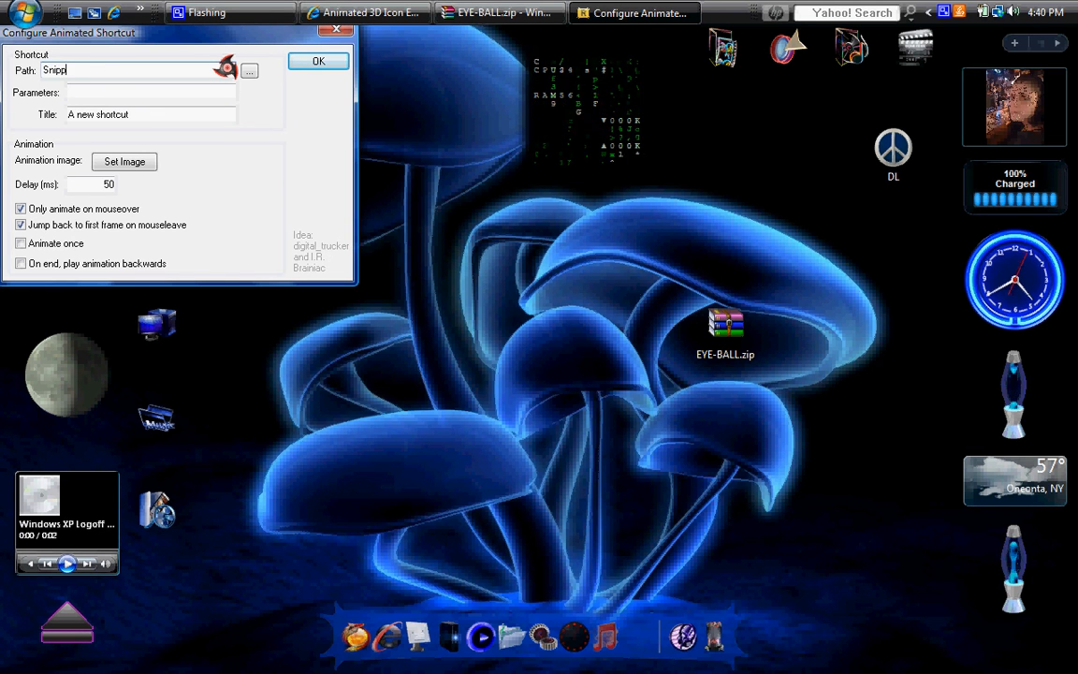
pyautogui.write('ping')
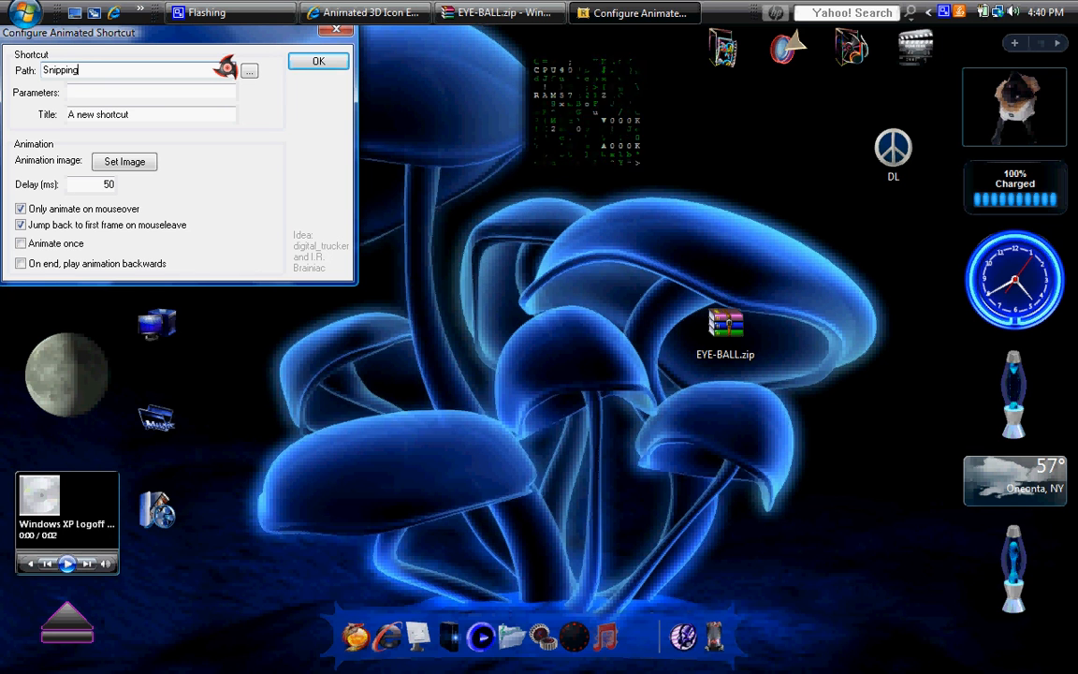
pyautogui.write('Tool')
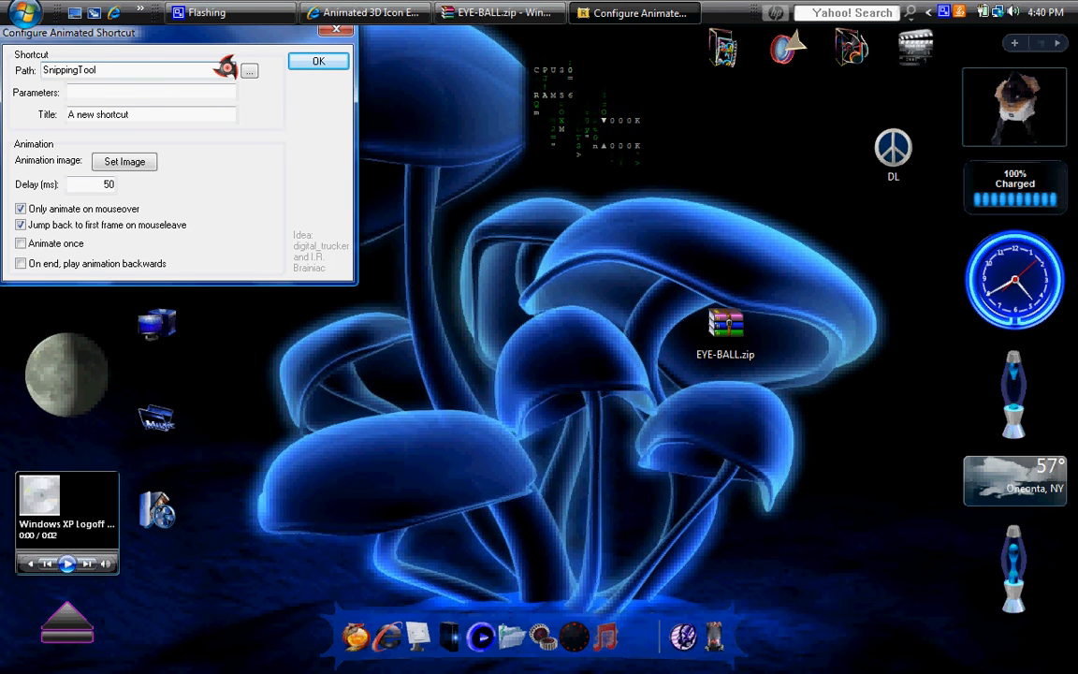
pyautogui.write('/exe')
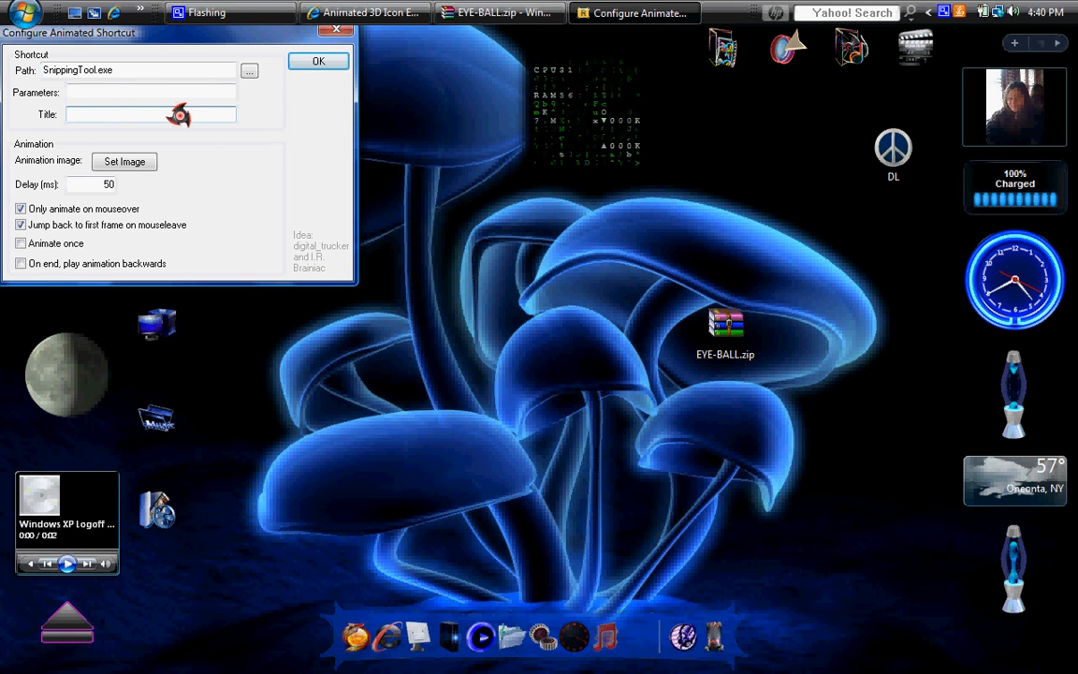
pyautogui.write('Snipping')
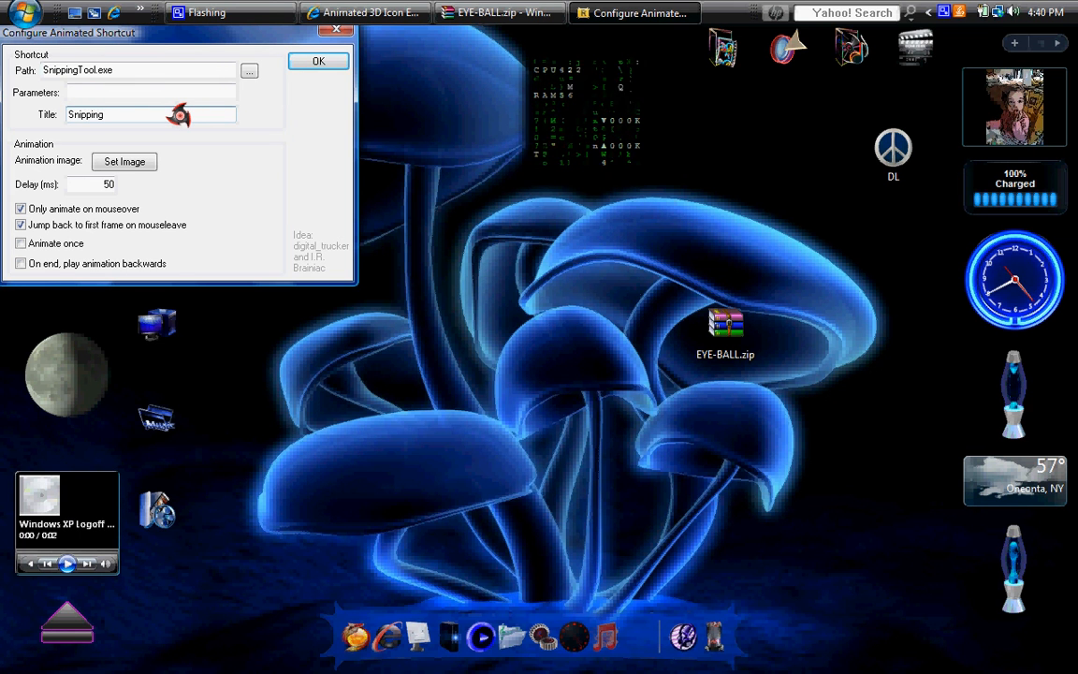
pyautogui.write('Tool')
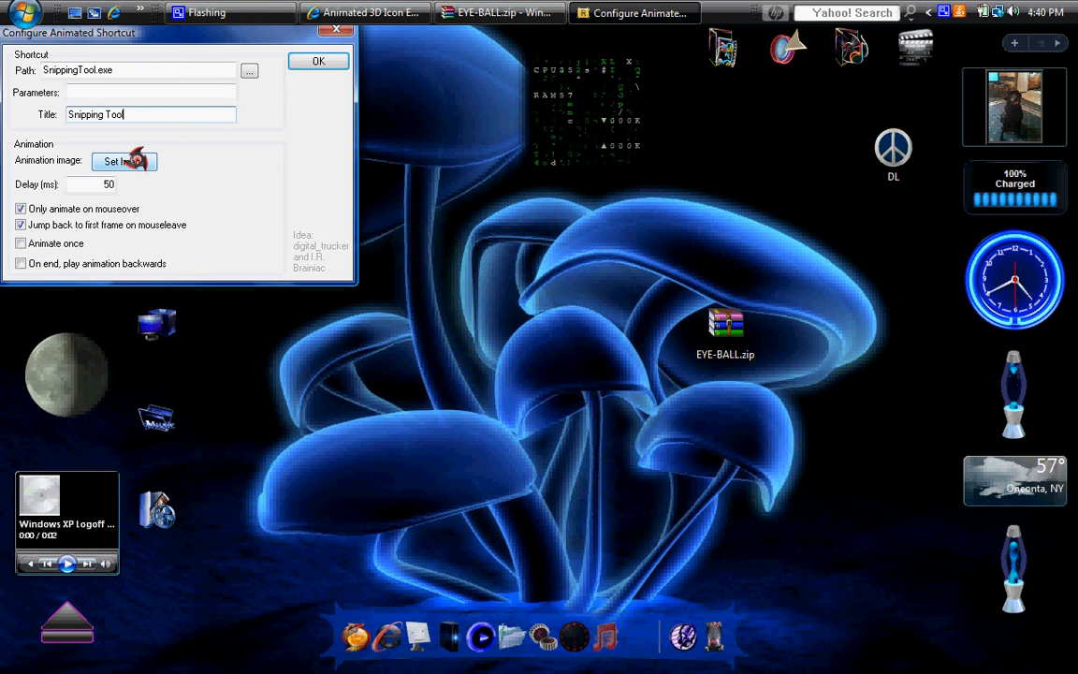
pyautogui.click(124, 161)
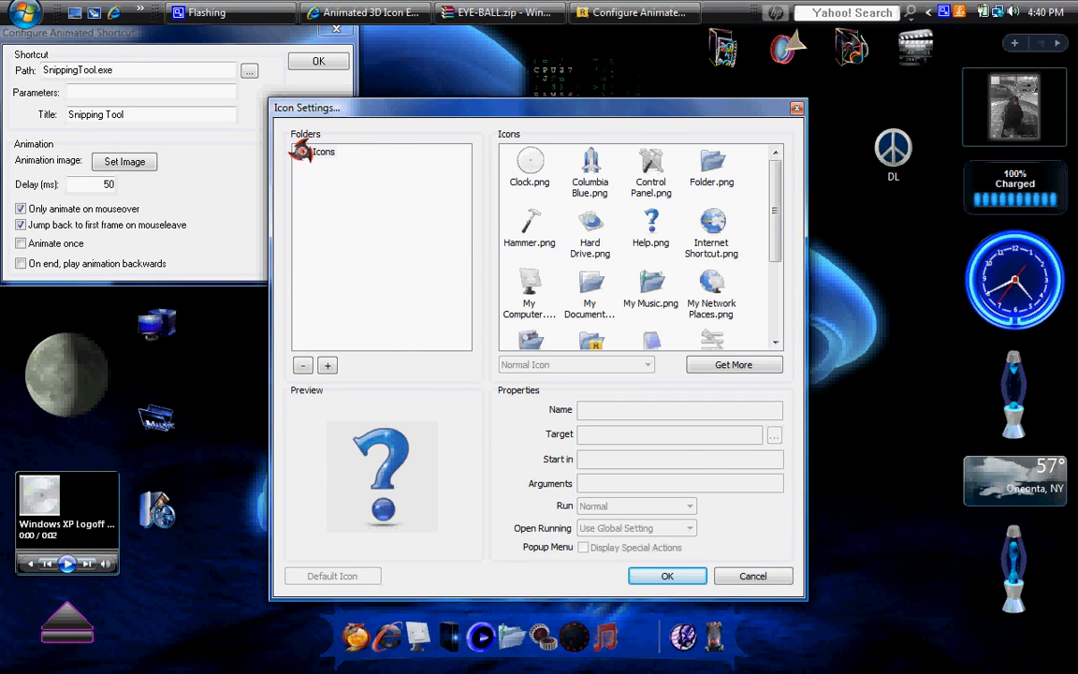
# Choose EYE BALL.png from the Animated Icon folder as the shortcut's animation image.
pyautogui.click(302, 150)
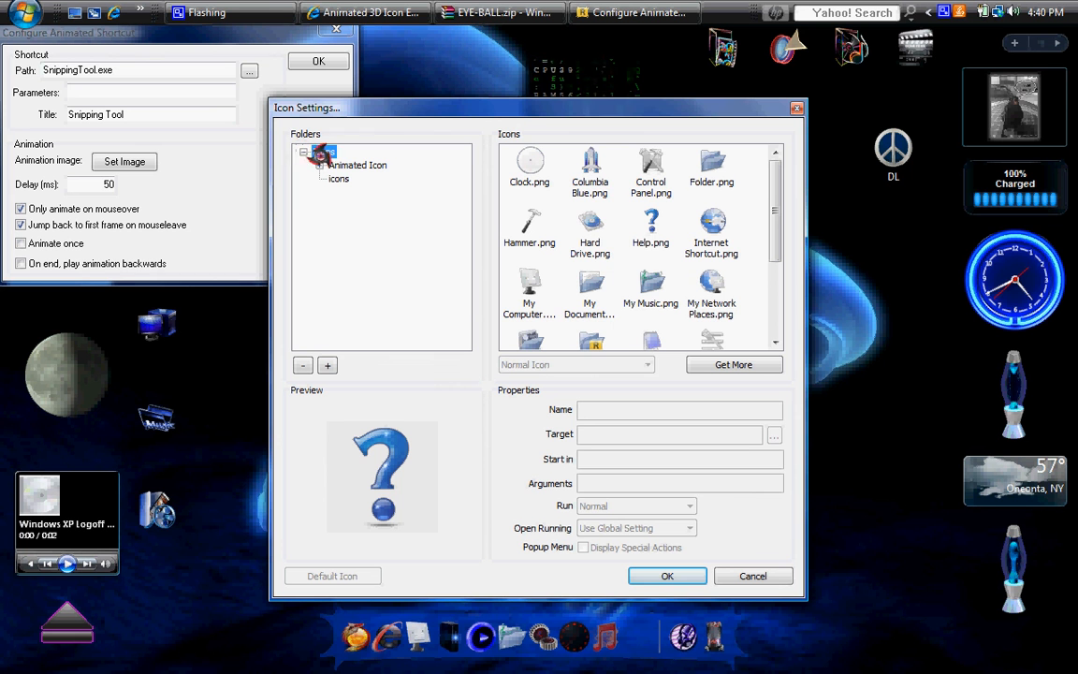
pyautogui.click(324, 149)
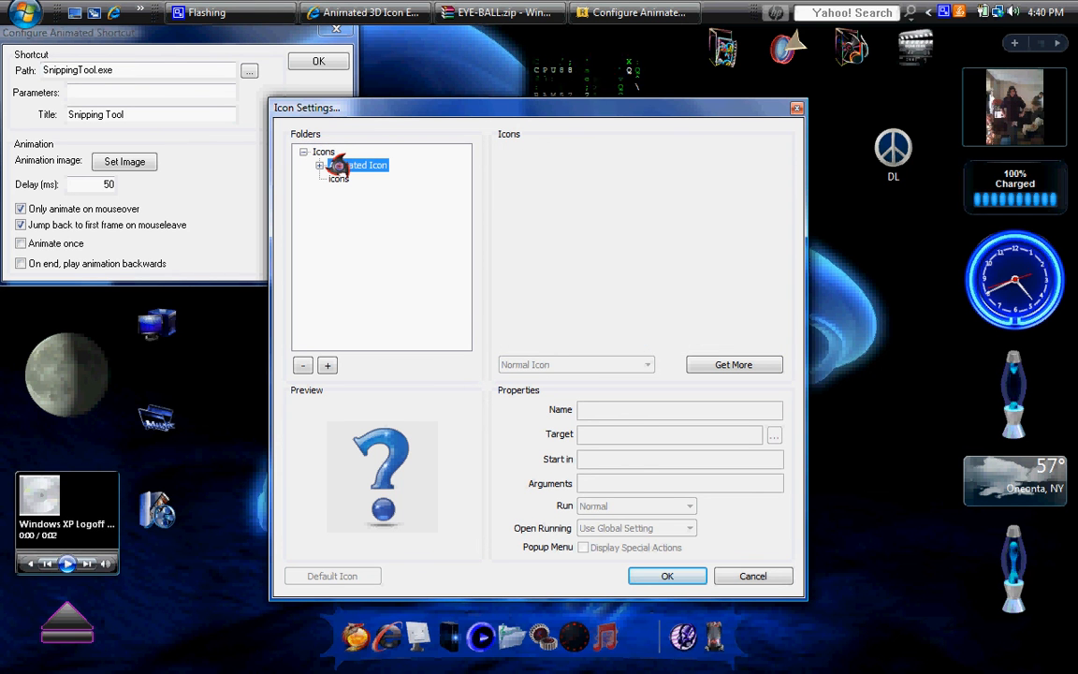
pyautogui.click(358, 164)
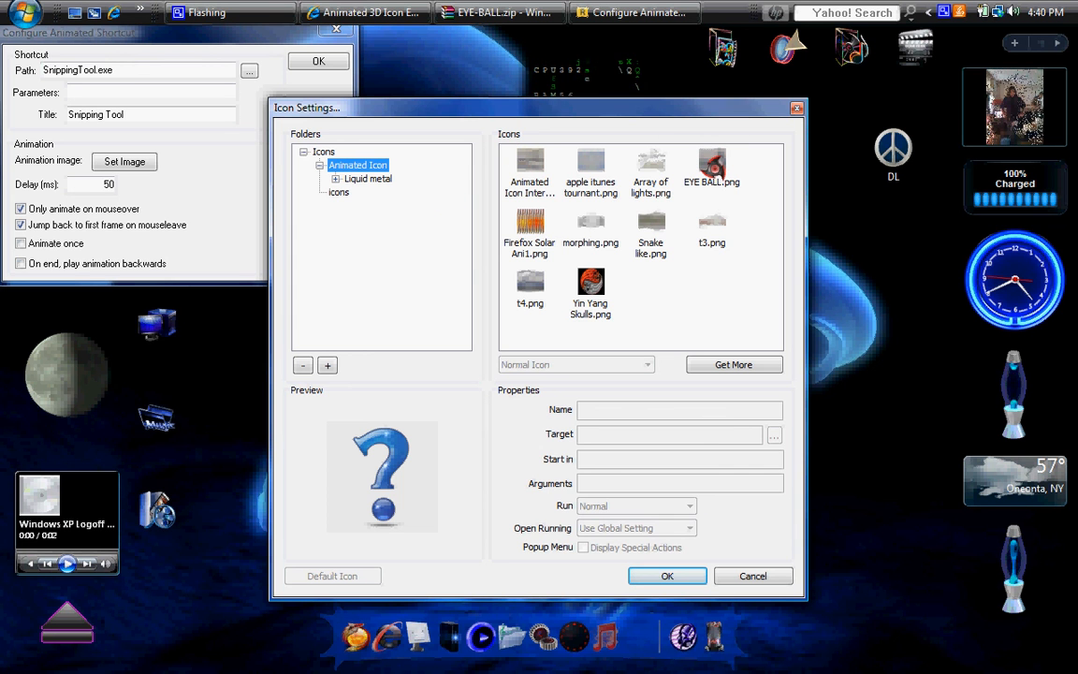
pyautogui.click(711, 168)
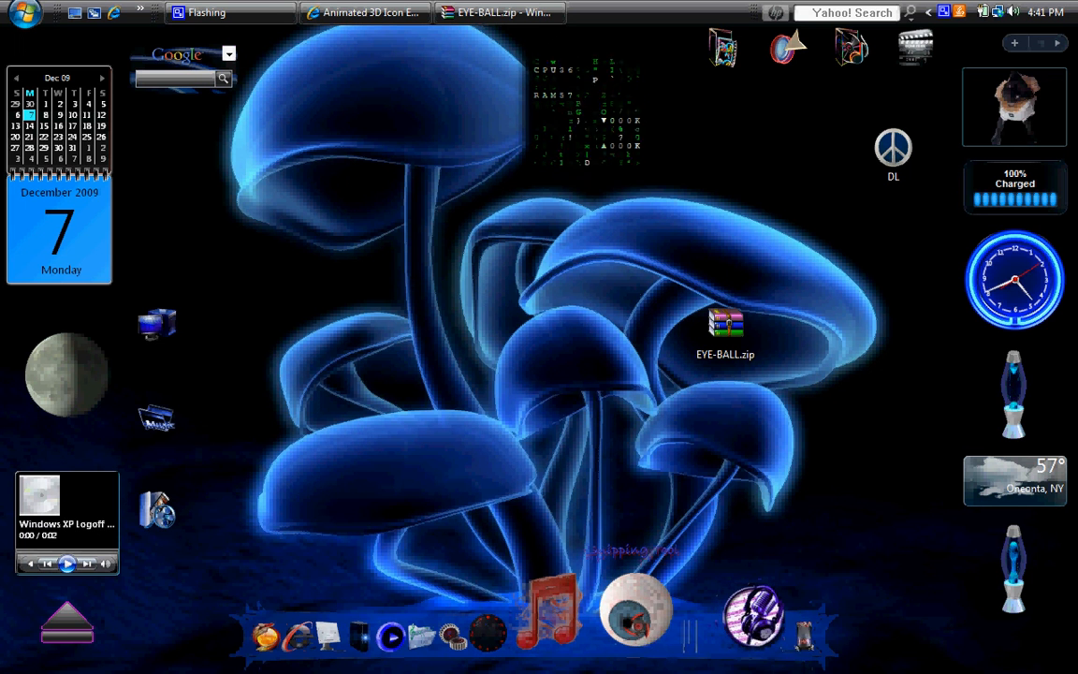
# Launch Snipping Tool from the eyeball shortcut, capture a desktop snip and close it unsaved.
pyautogui.rightClick(636, 608)
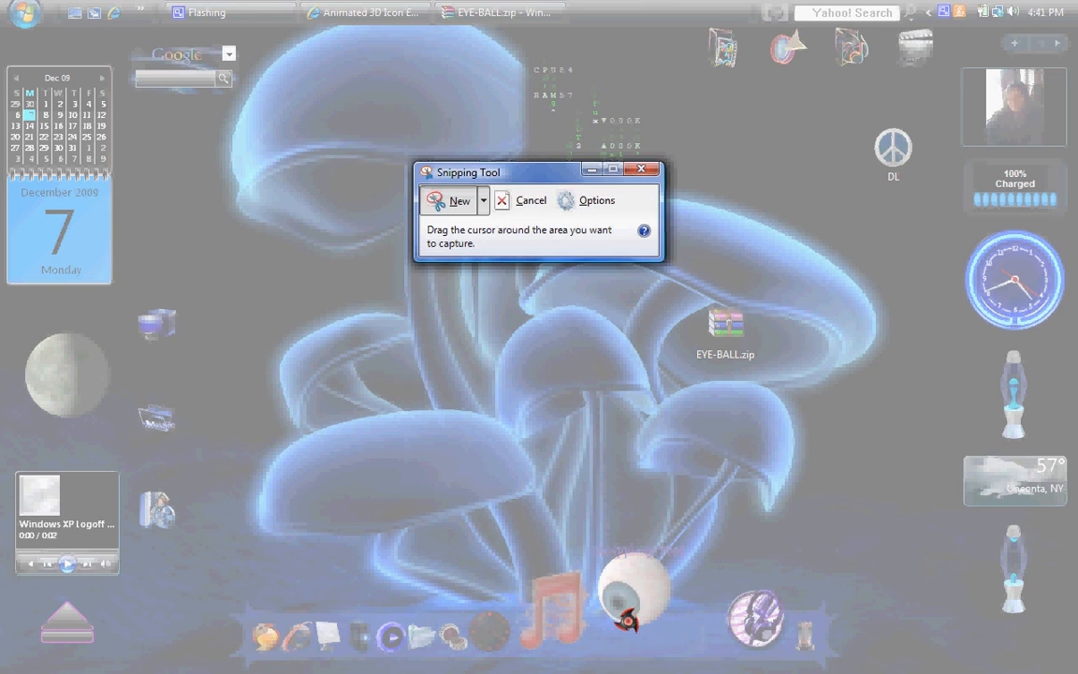
pyautogui.click(460, 200)
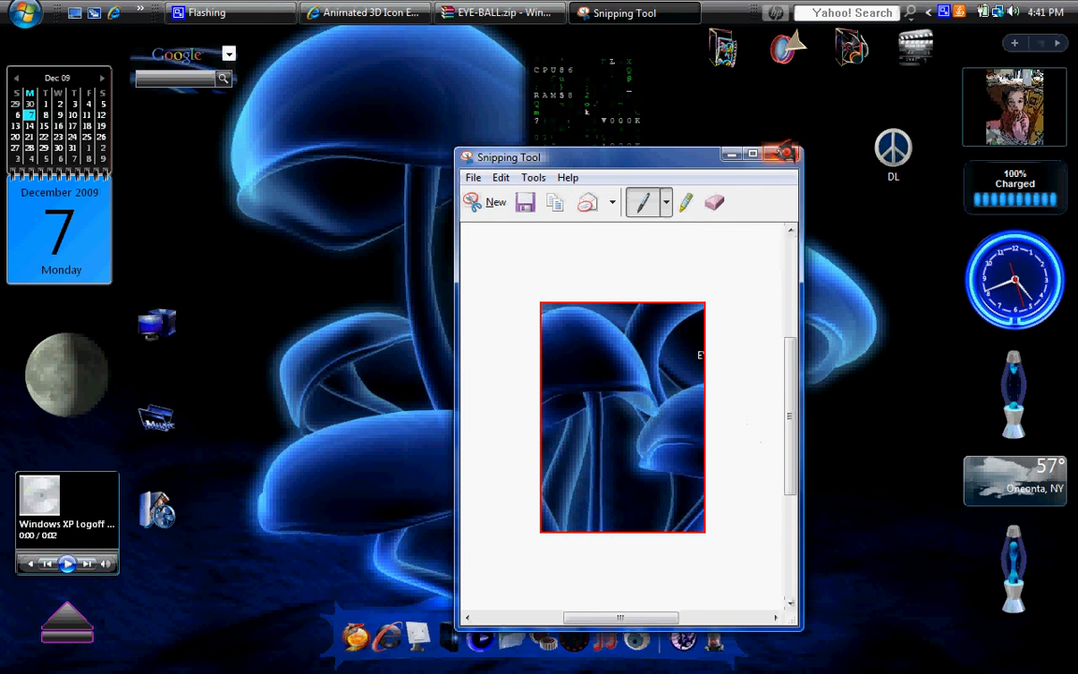
pyautogui.click(784, 154)
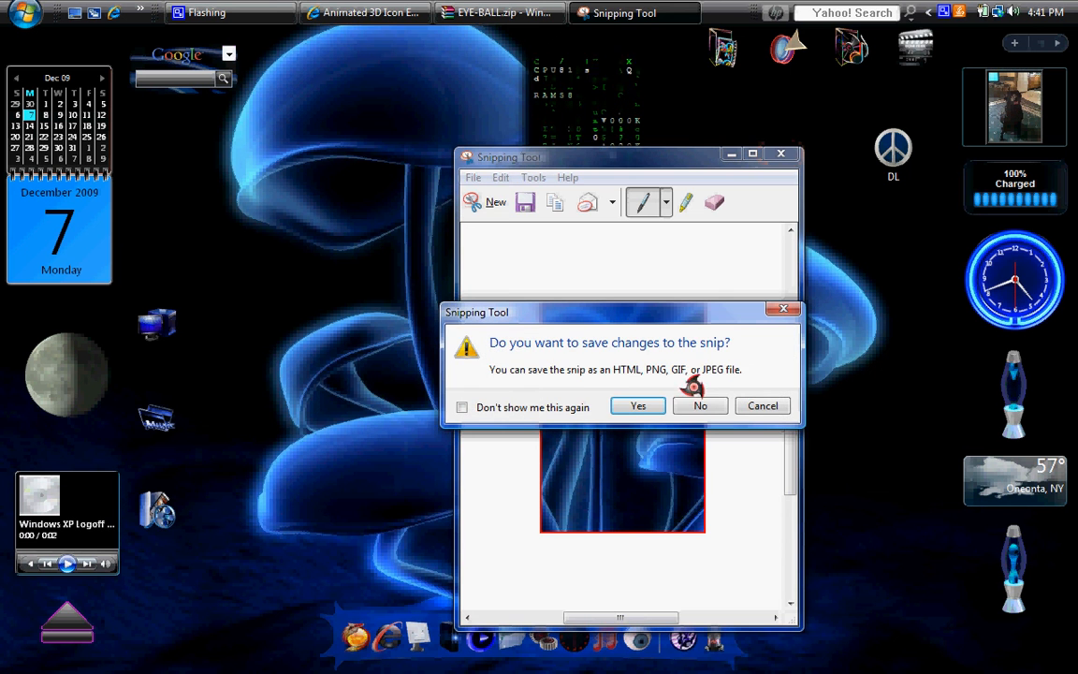